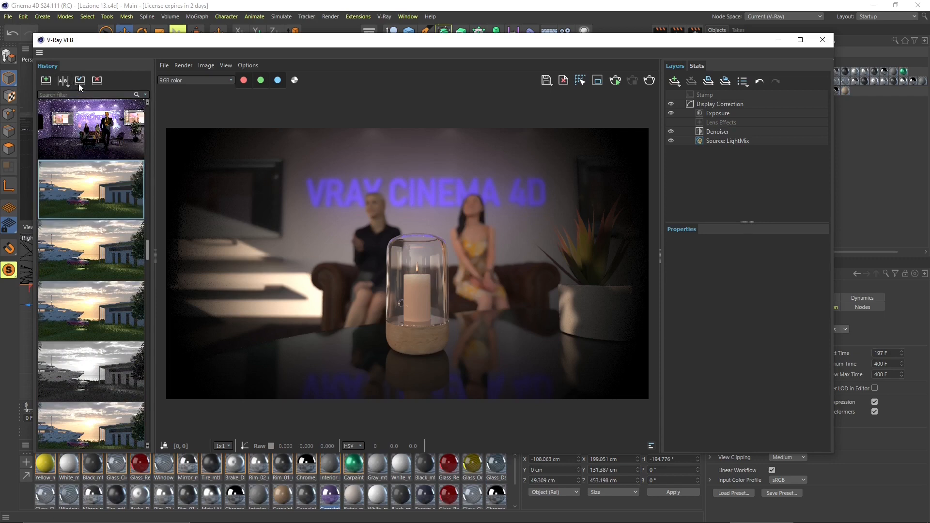
mouse_move(430, 233)
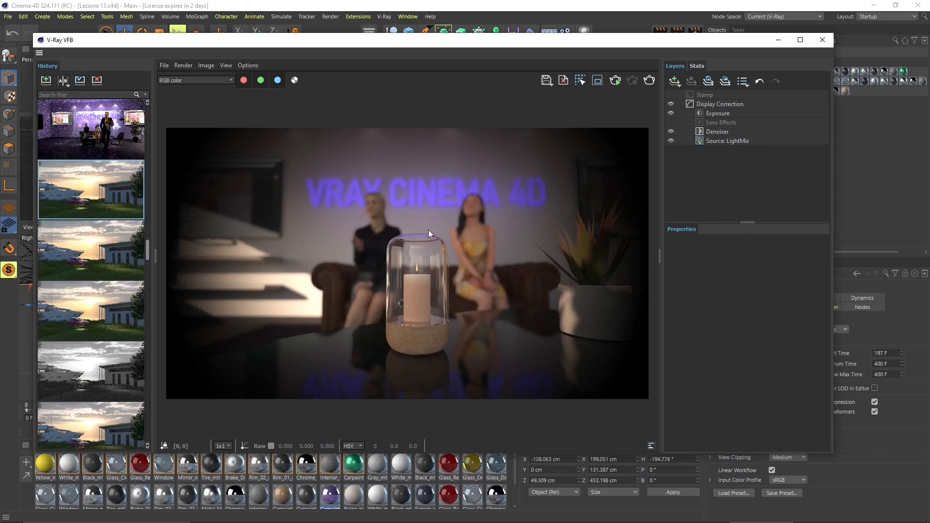
Load the sunset yacht-and-house render from the VFB history
left_click(90, 190)
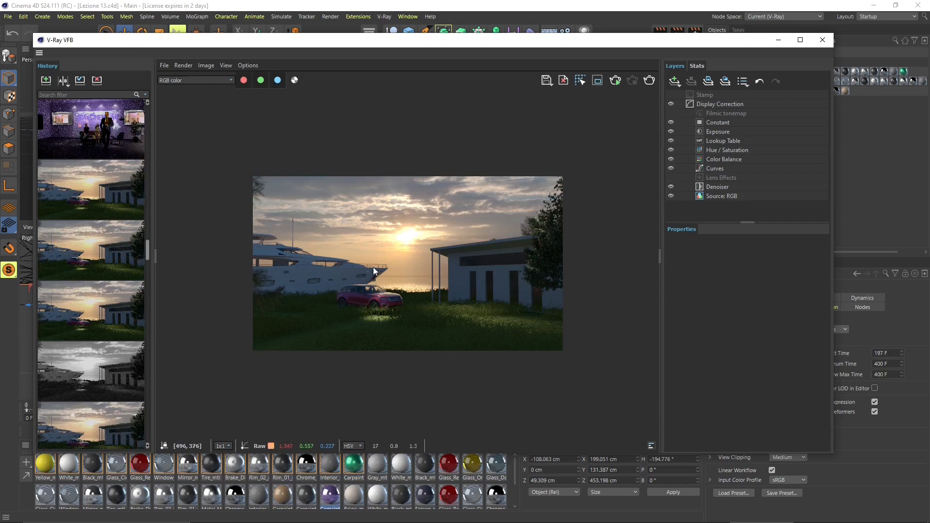
mouse_move(379, 183)
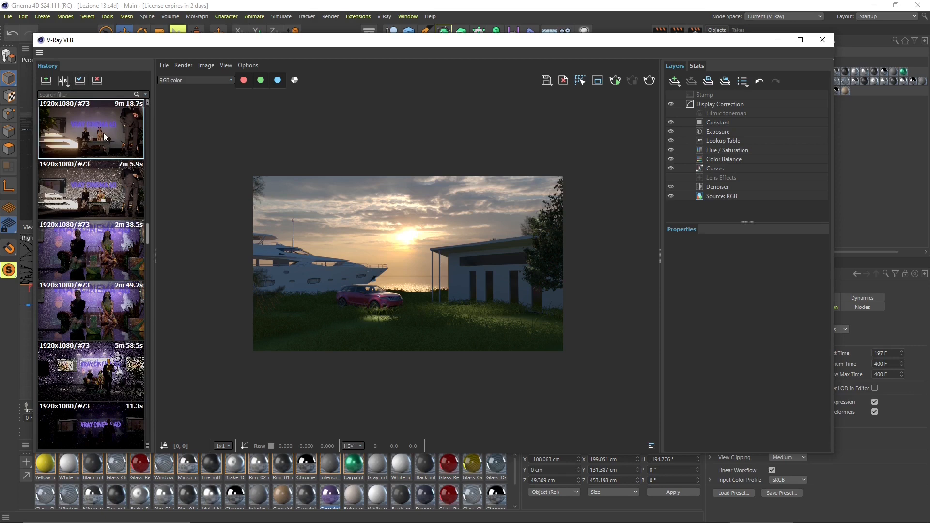
Load the office render with the standing man, then browse further down the history thumbnails
left_click(90, 249)
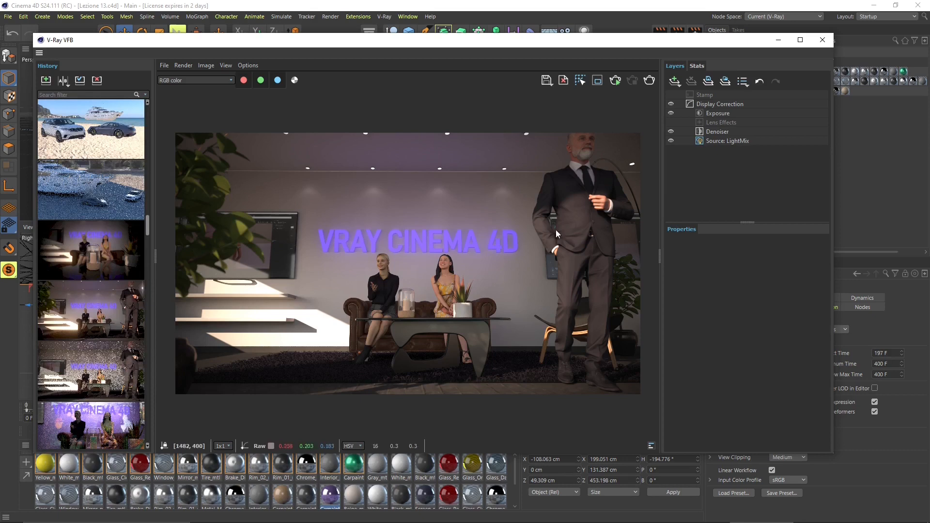
mouse_move(582, 168)
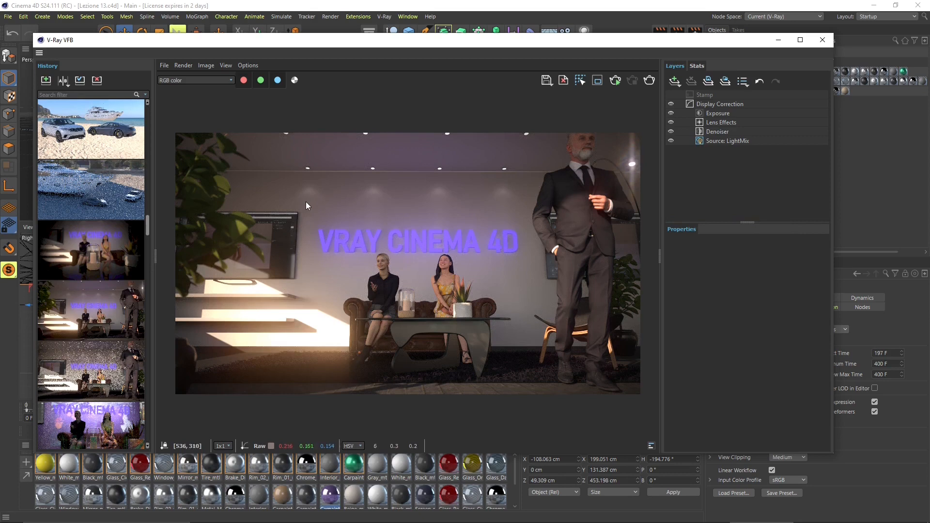
mouse_move(305, 201)
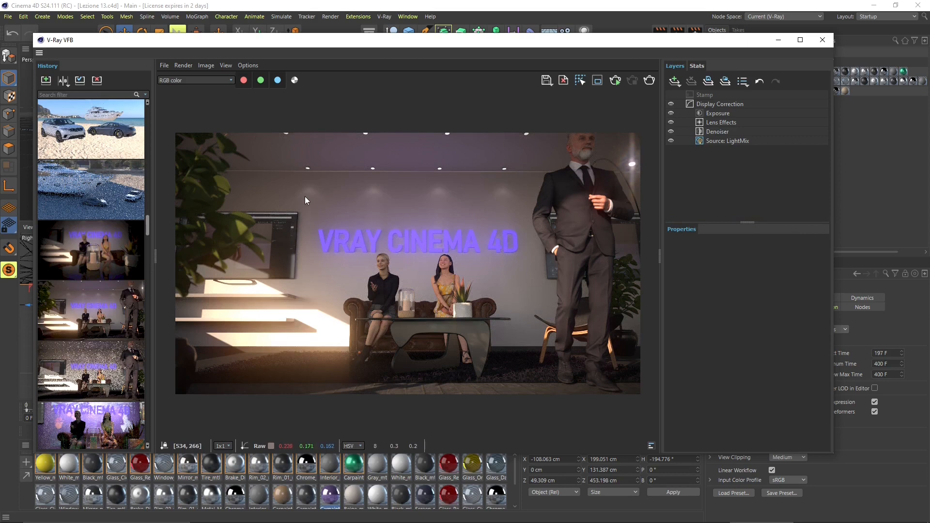
mouse_move(374, 224)
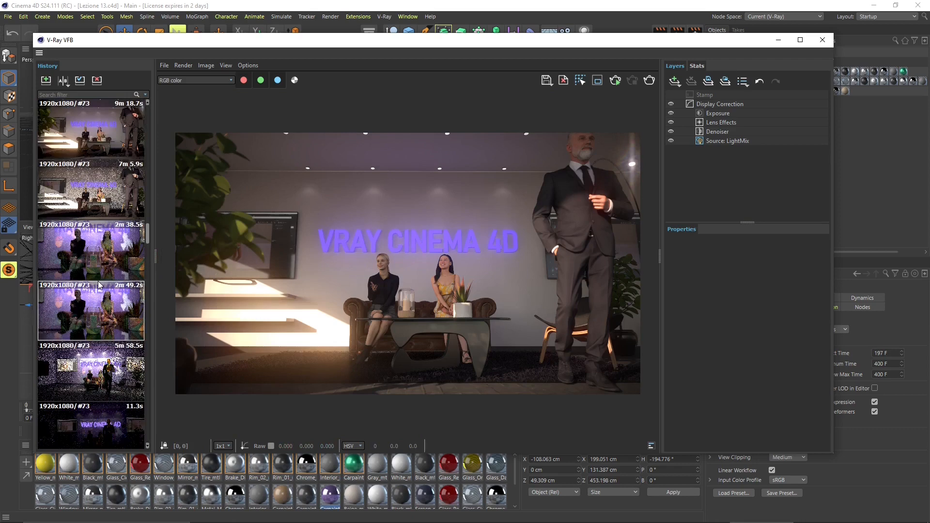
scroll("down", 3)
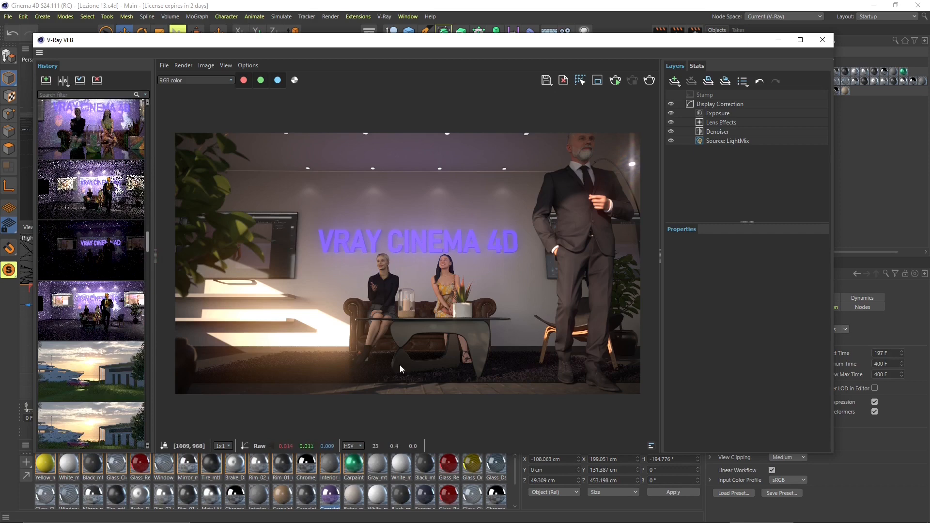
mouse_move(247, 295)
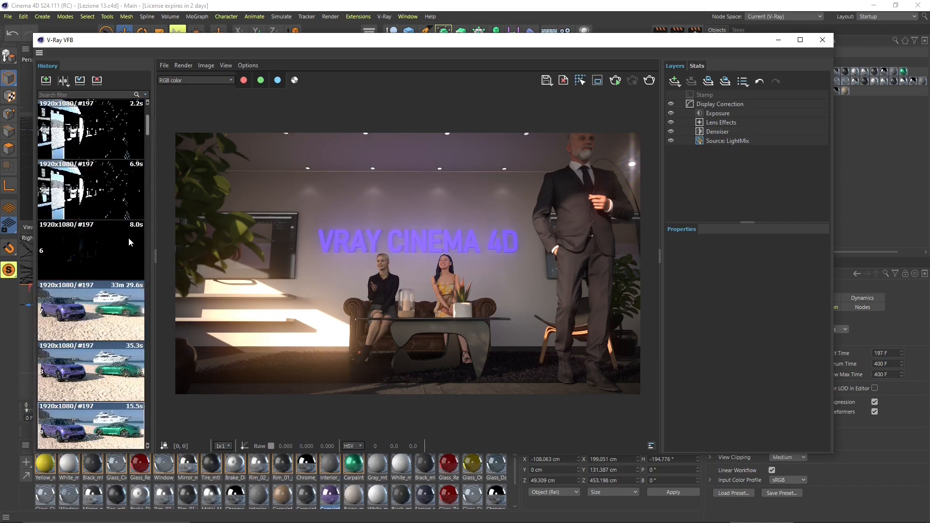
scroll("down", 3)
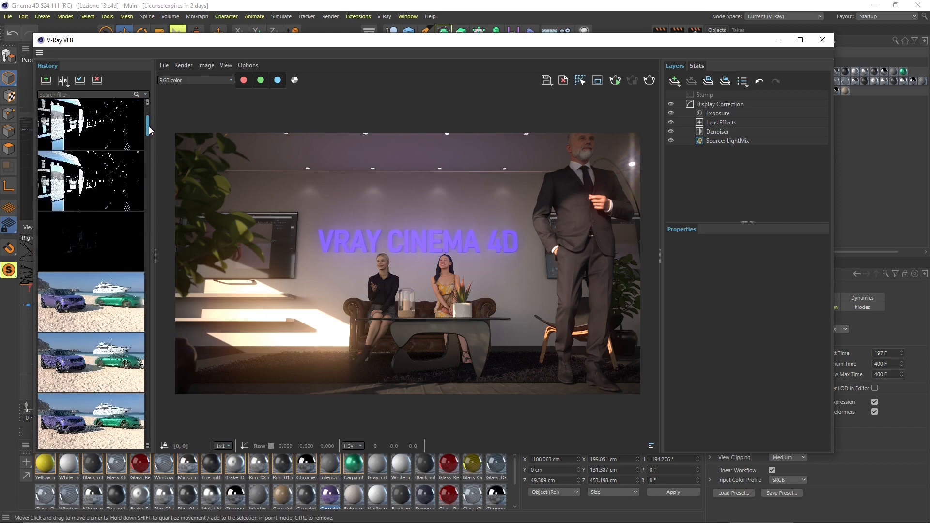
scroll("down", 3)
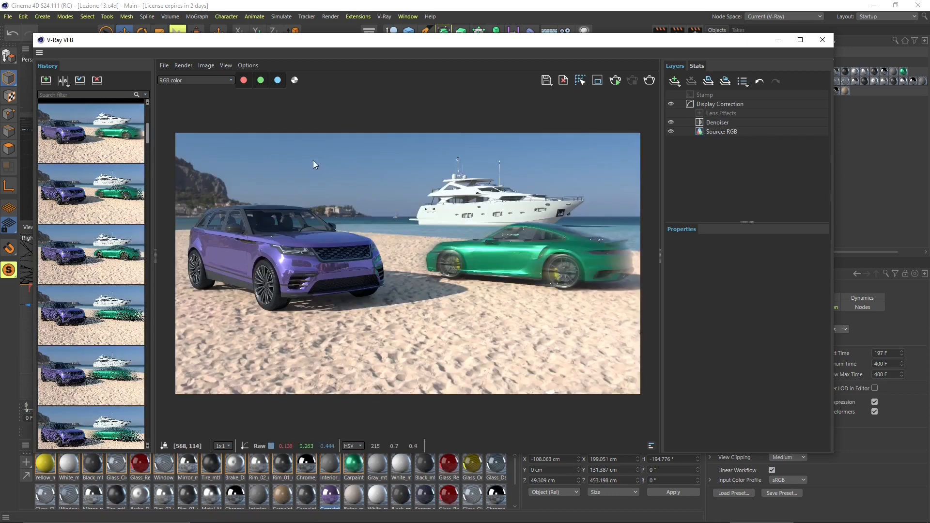
mouse_move(309, 161)
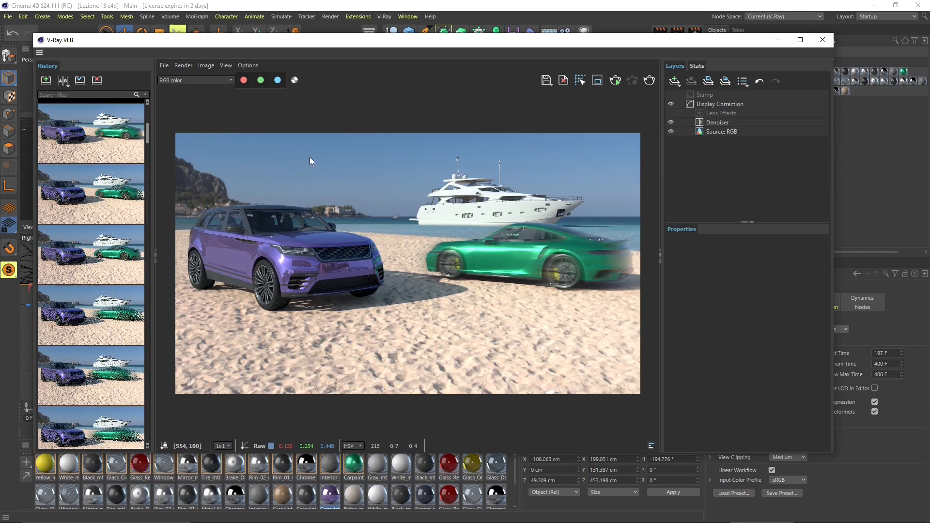
mouse_move(335, 173)
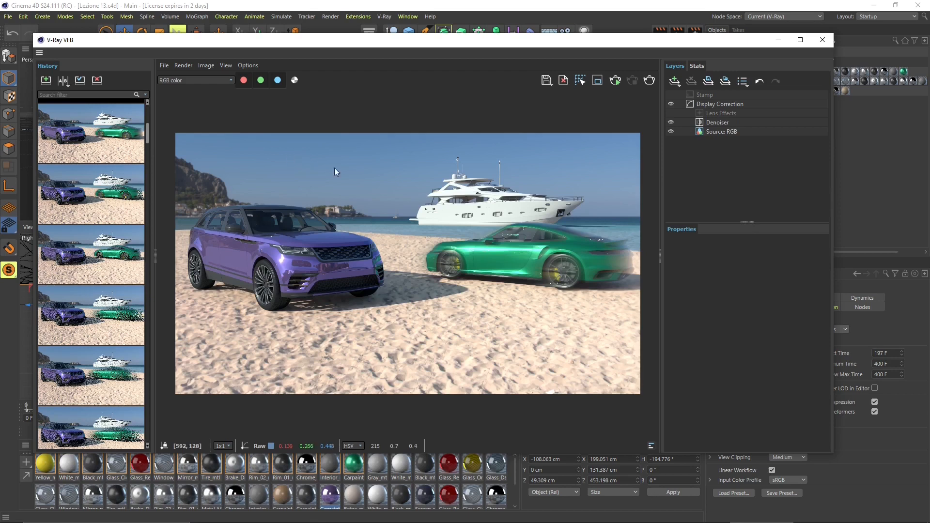
mouse_move(523, 260)
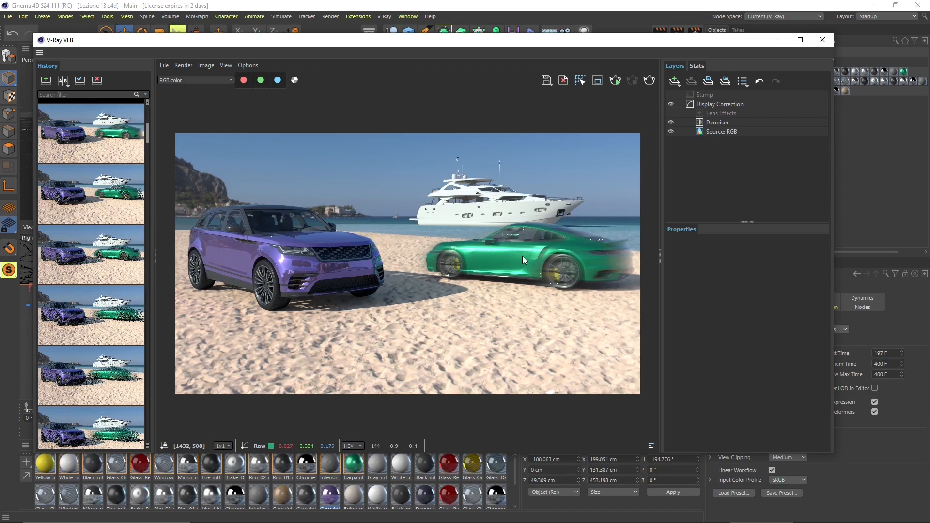
mouse_move(529, 250)
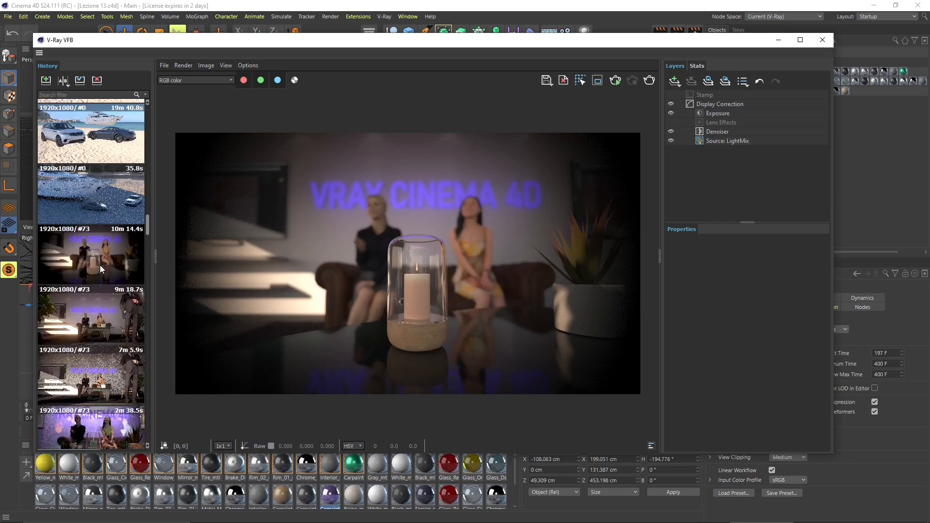
Load the office render, then the beach render with the purple SUV, green sports car and yacht
left_click(90, 316)
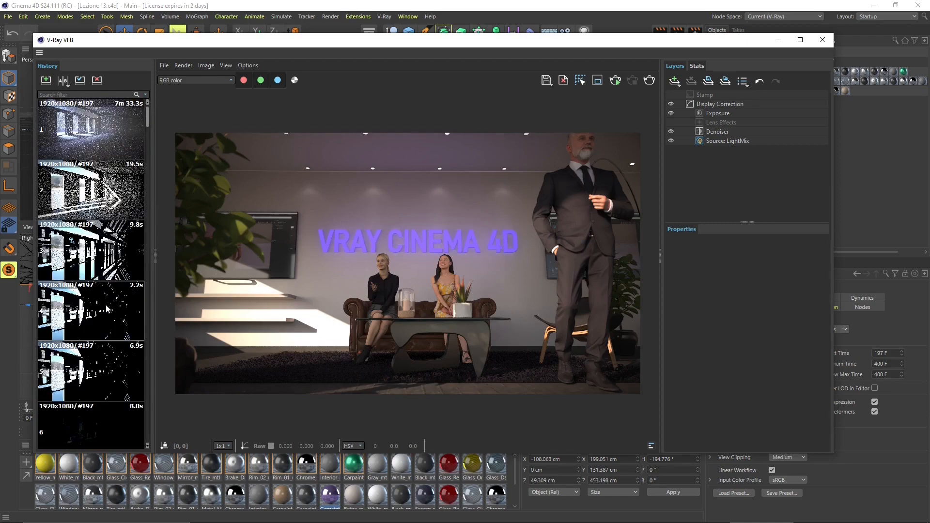
scroll("down", 3)
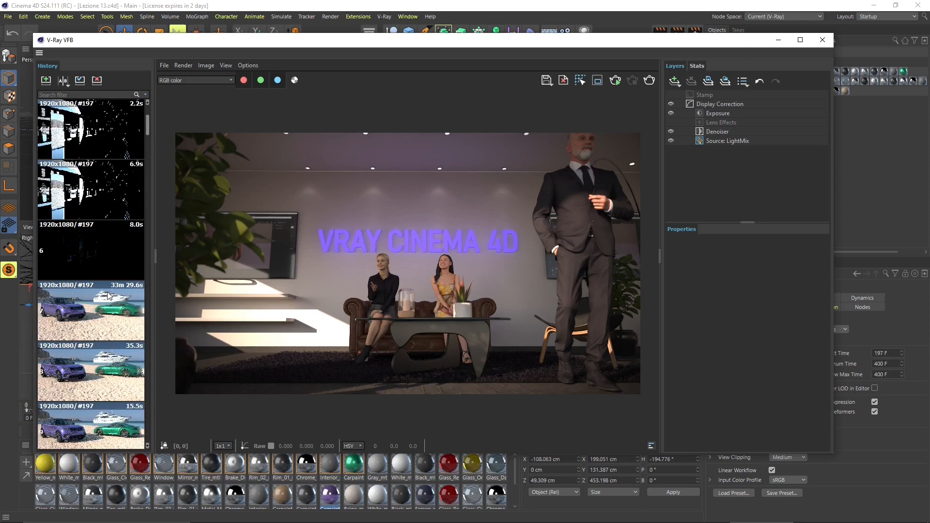
left_click(91, 311)
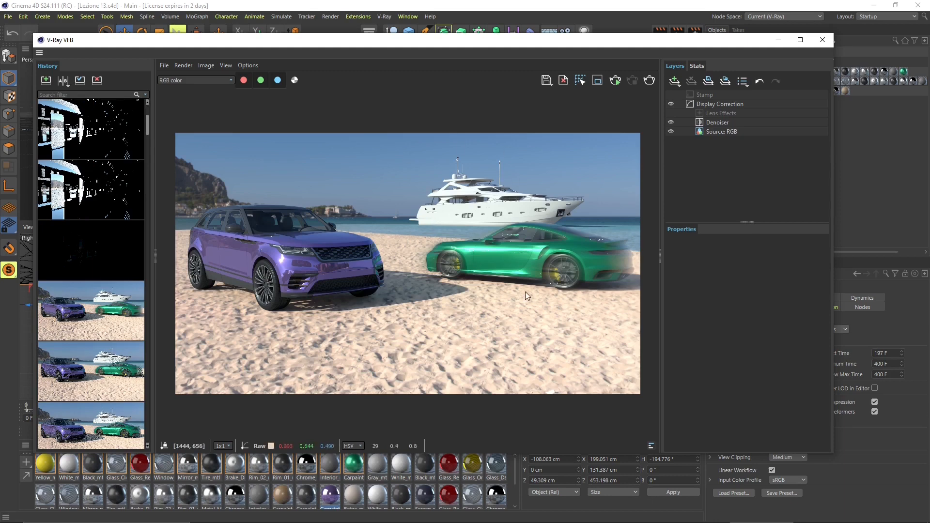
mouse_move(490, 310)
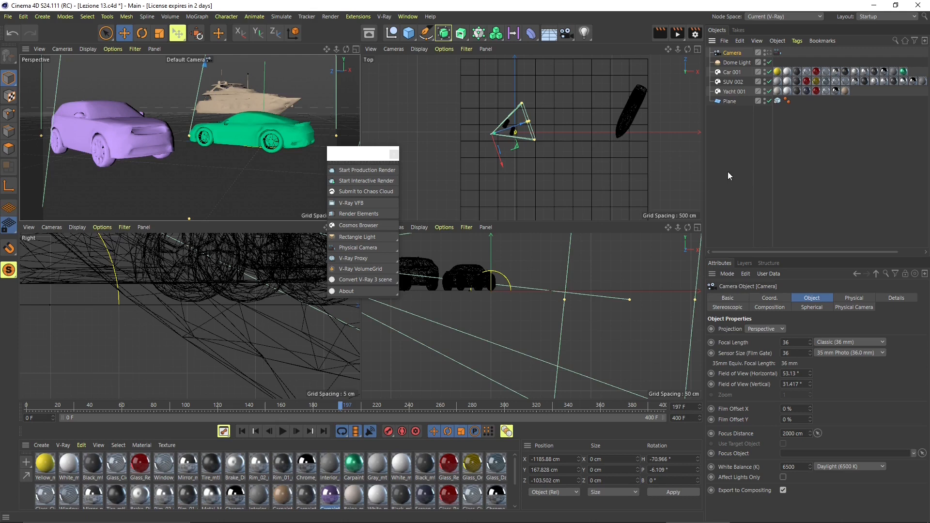
mouse_move(712, 340)
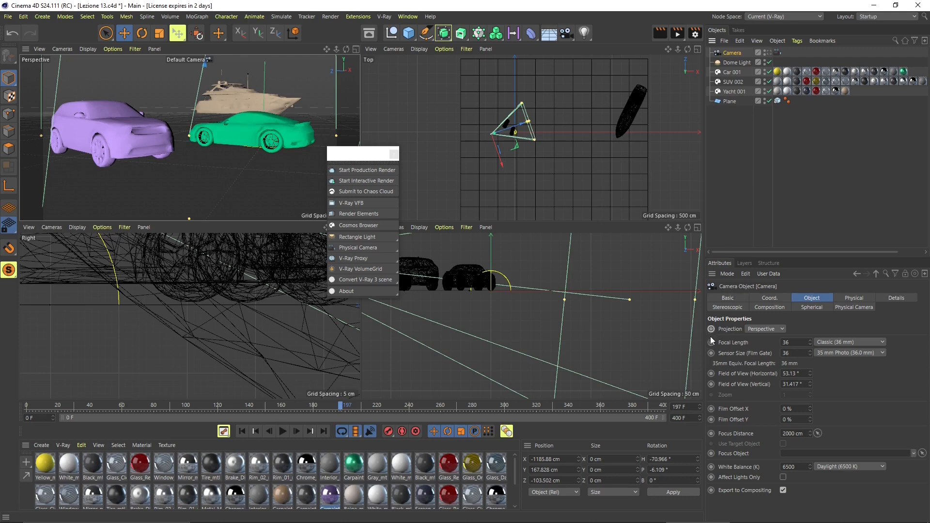
mouse_move(723, 336)
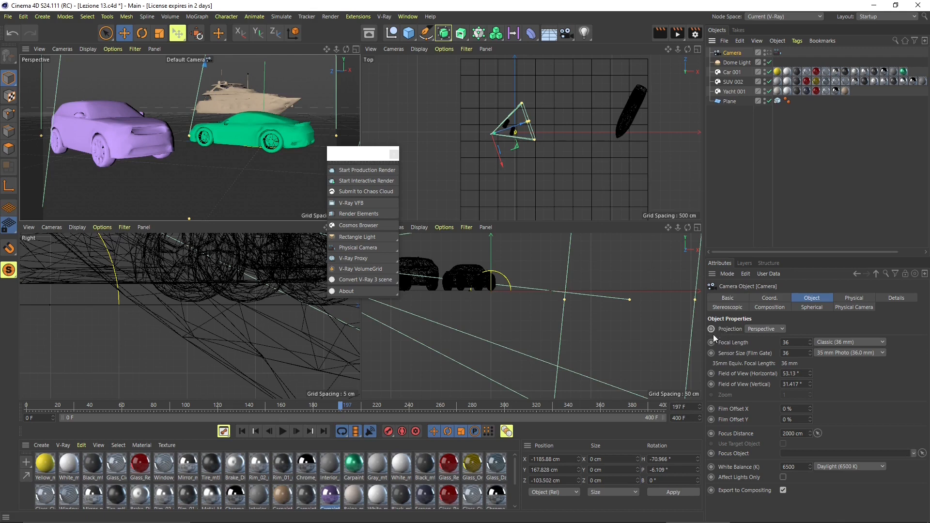
mouse_move(714, 431)
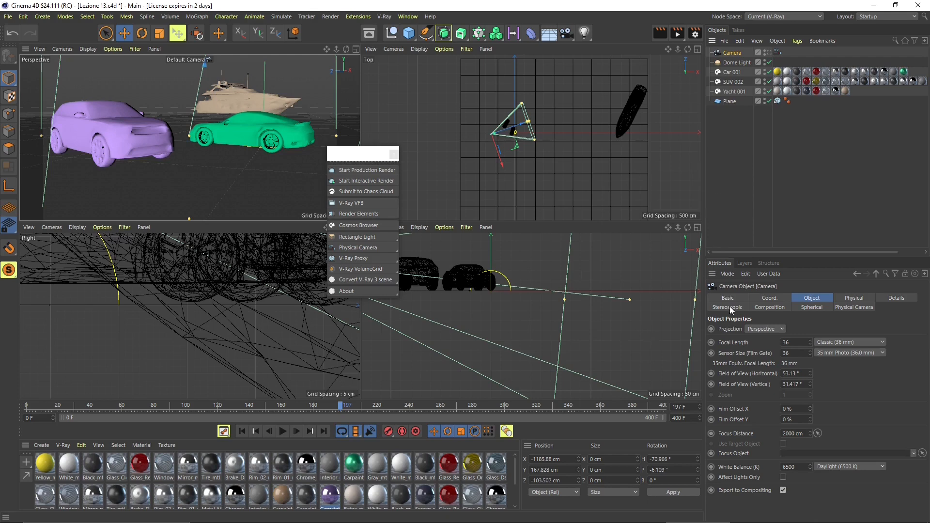
Select the Dome Light and bring up the Render Settings with V-Ray as renderer
left_click(739, 62)
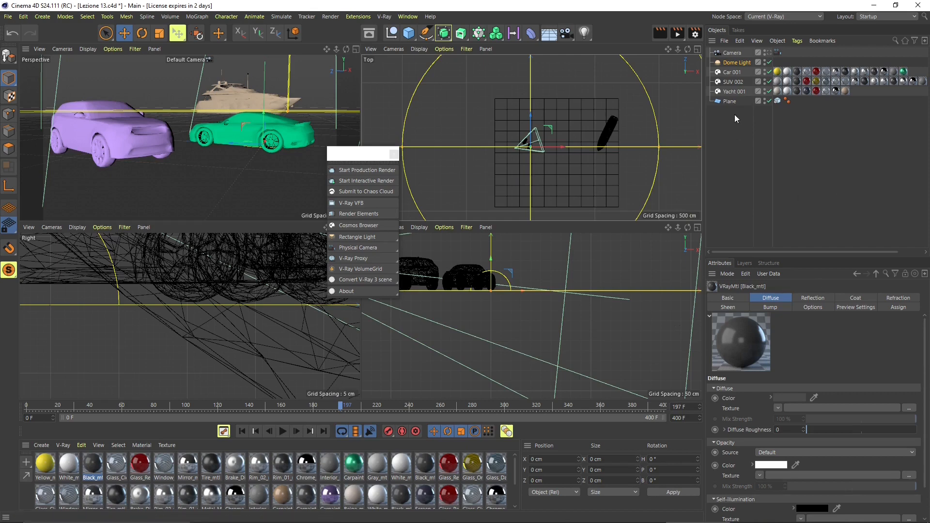
left_click(461, 32)
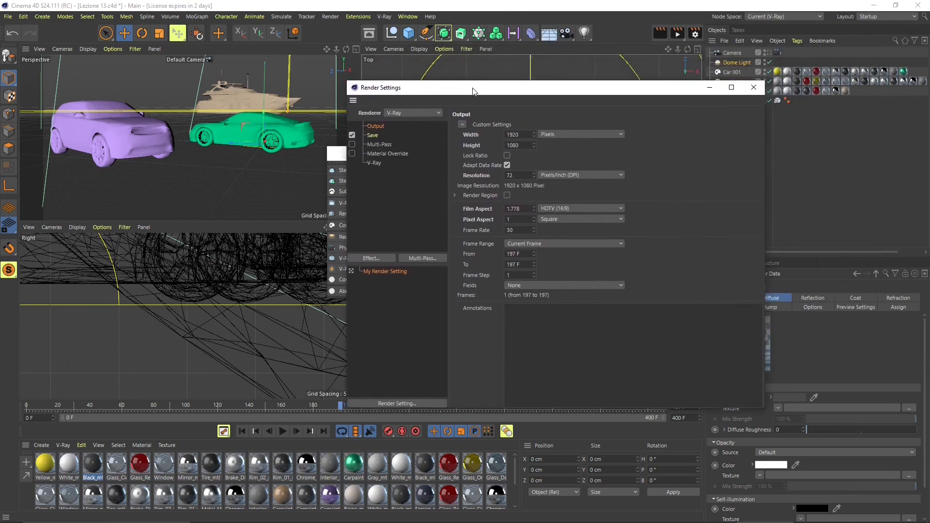
mouse_move(429, 203)
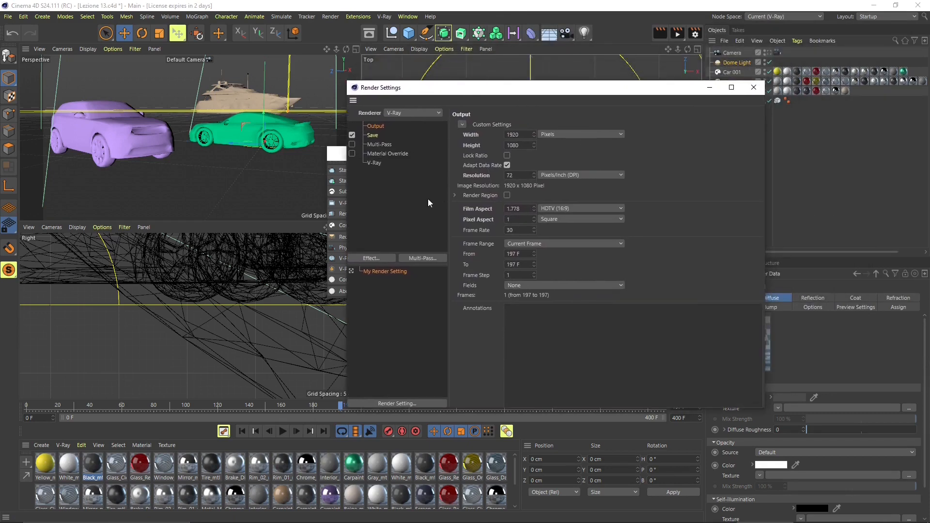
Show the V-Ray Overrides settings with the Camera section expanded
left_click(373, 163)
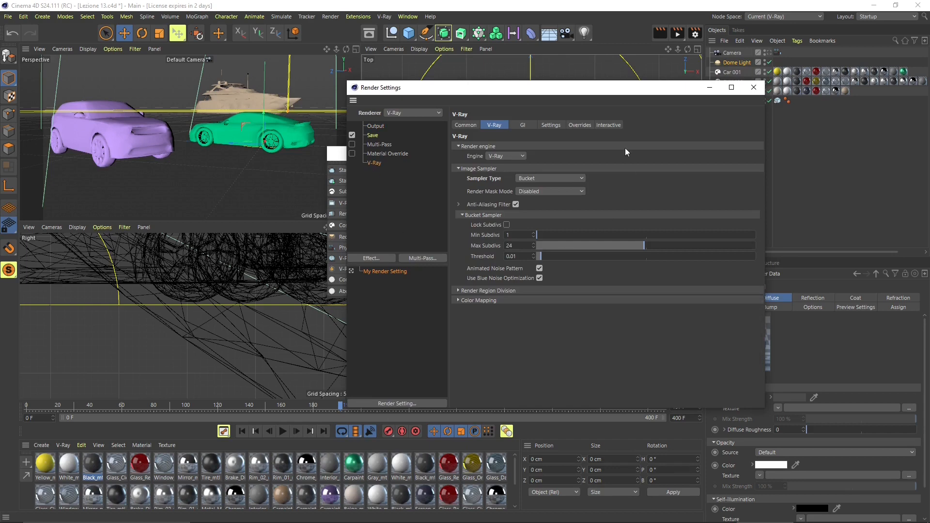
left_click(579, 125)
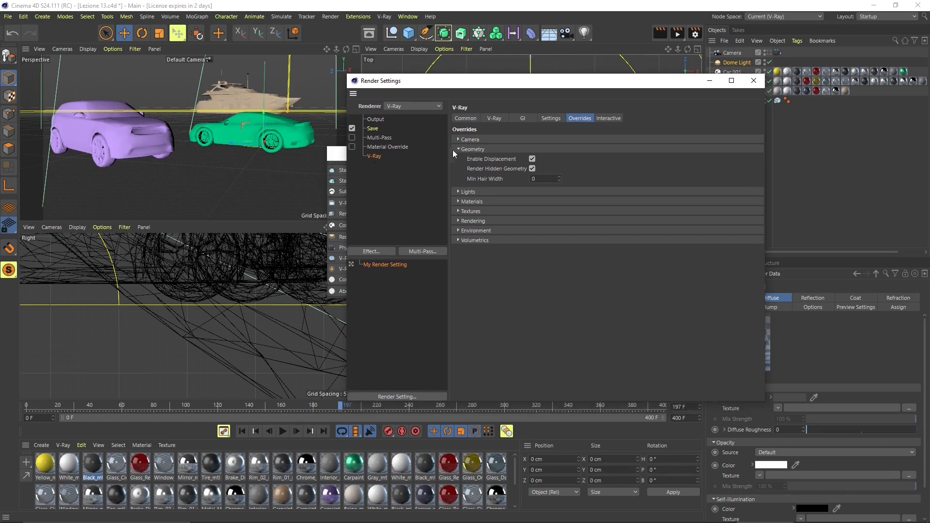
left_click(458, 139)
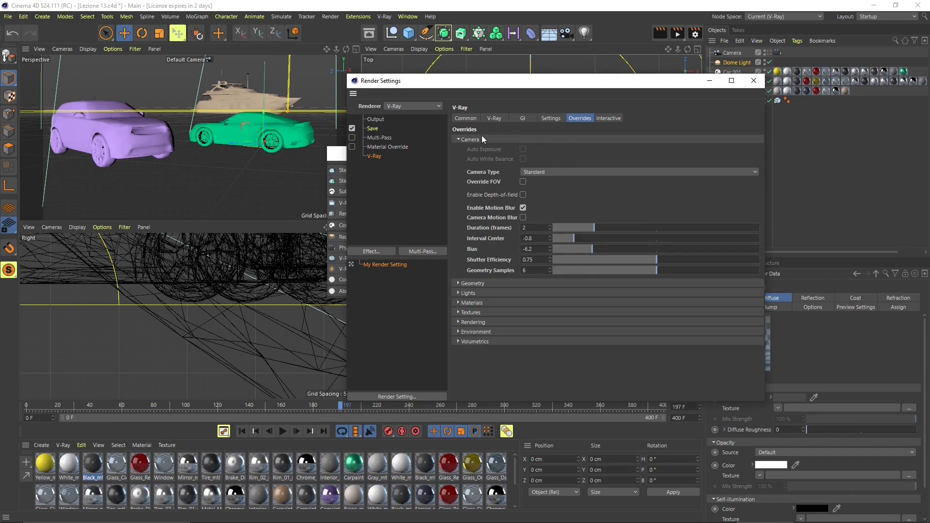
mouse_move(484, 162)
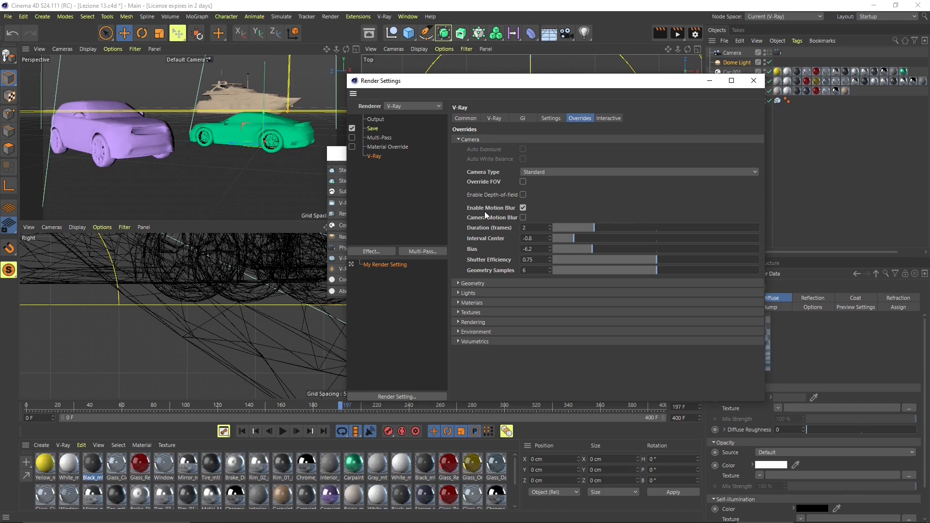
Leave motion blur on, depth of field off, and enable camera motion blur
left_click(523, 207)
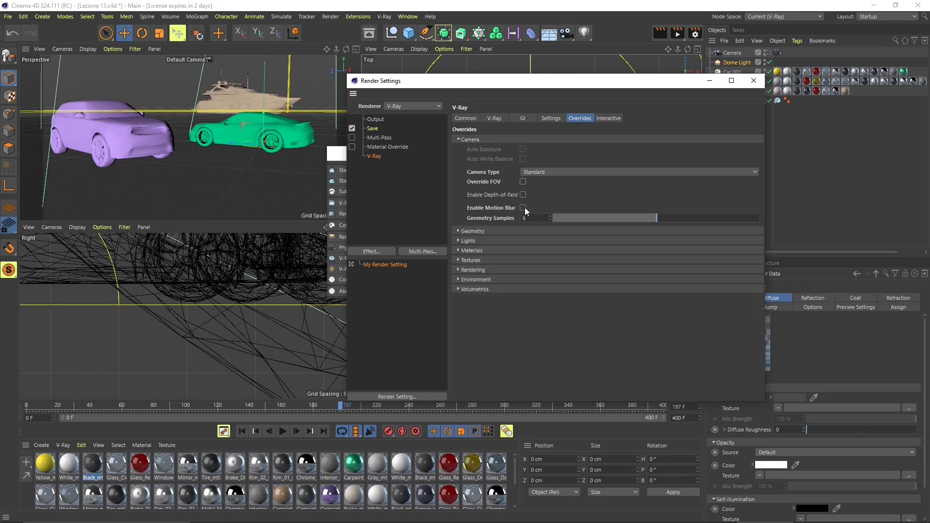
left_click(522, 207)
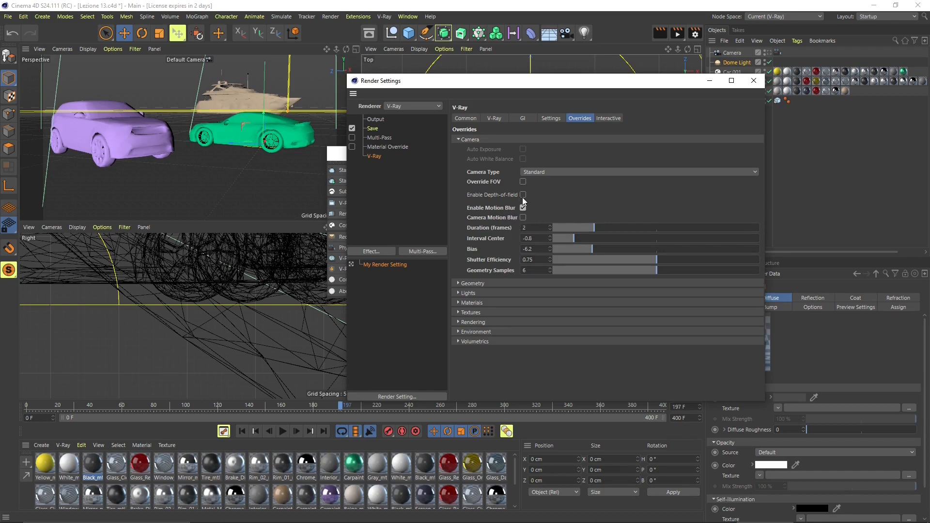
left_click(536, 195)
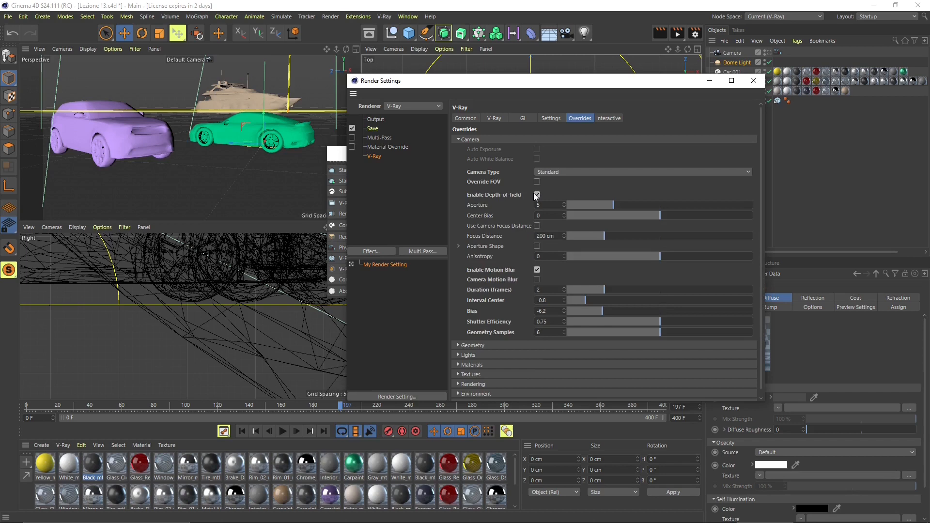
left_click(535, 195)
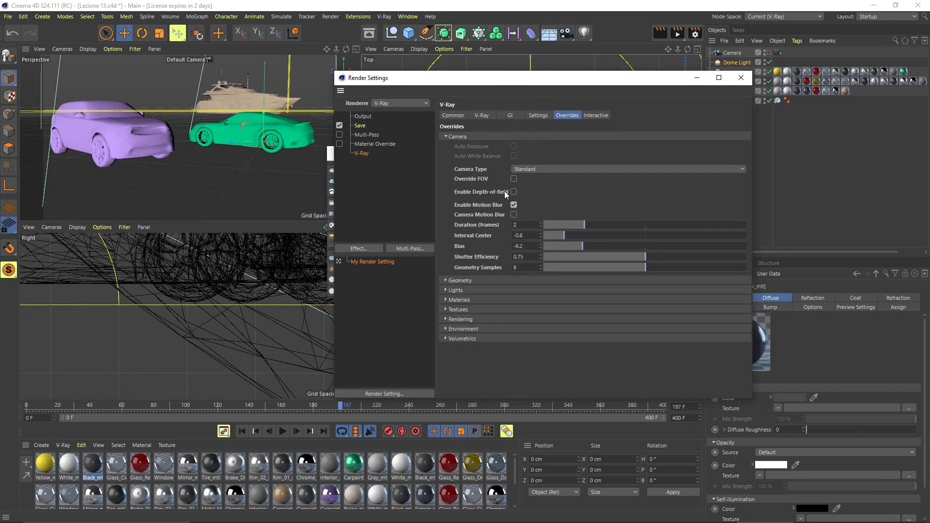
mouse_move(483, 197)
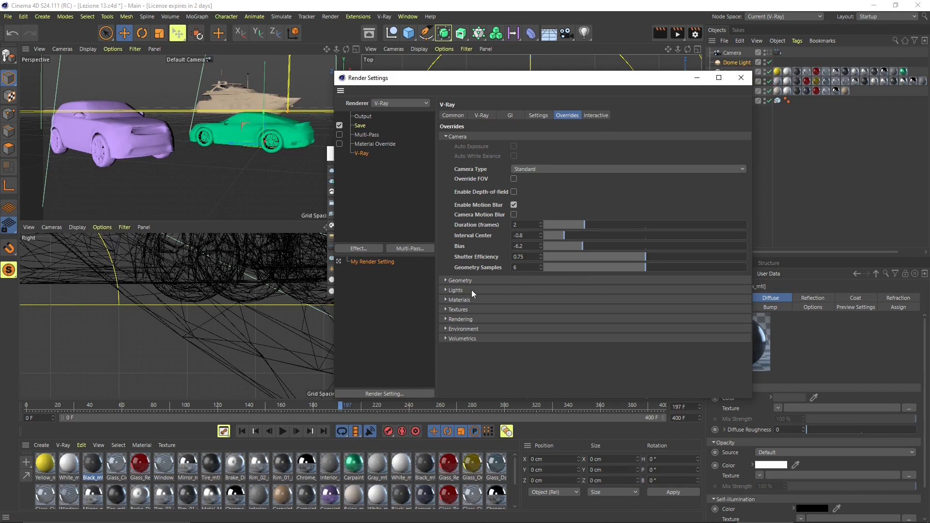
left_click(513, 214)
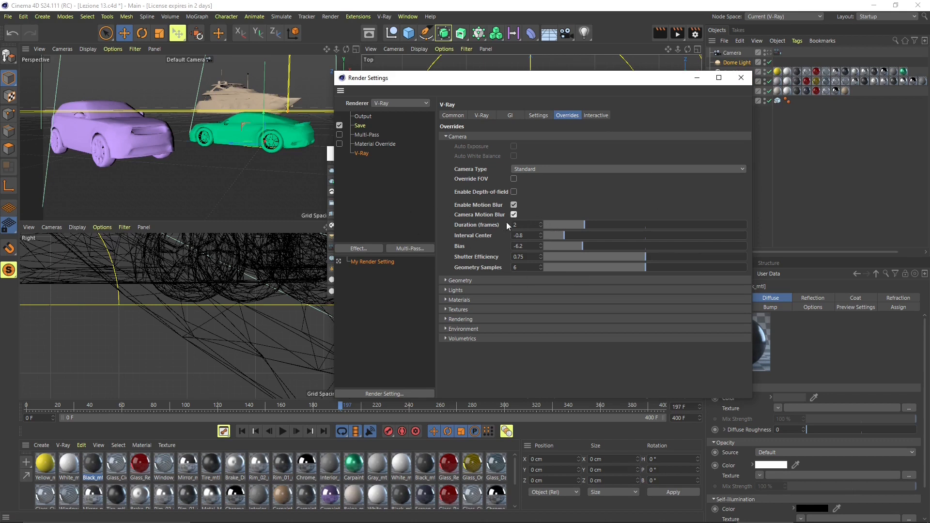
left_click(514, 215)
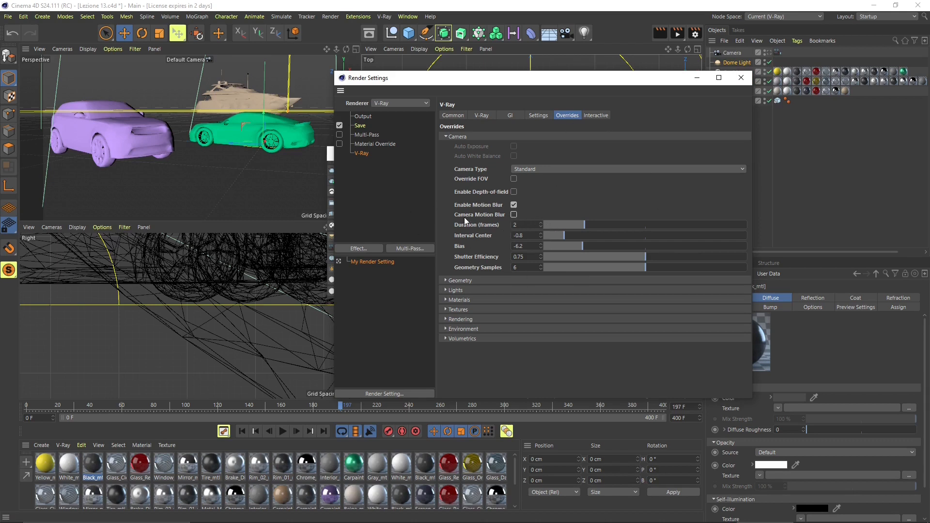
left_click(514, 214)
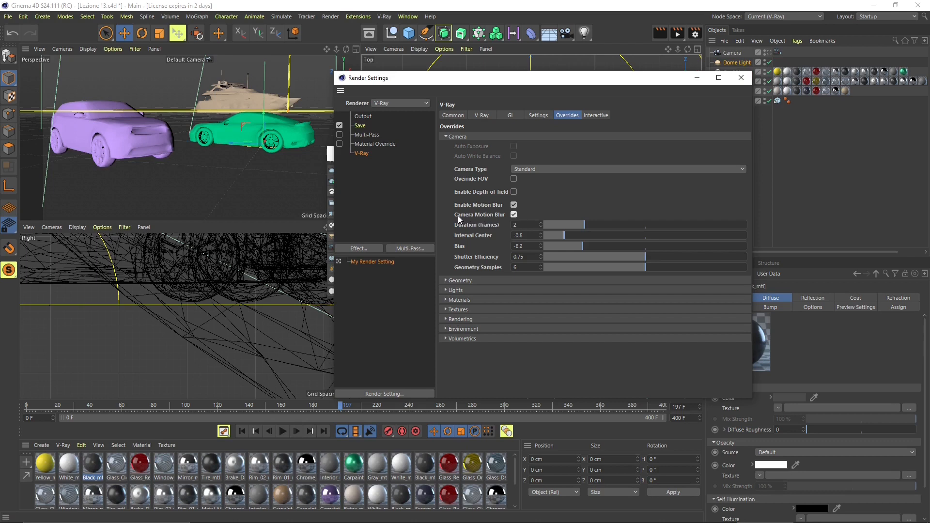
mouse_move(480, 218)
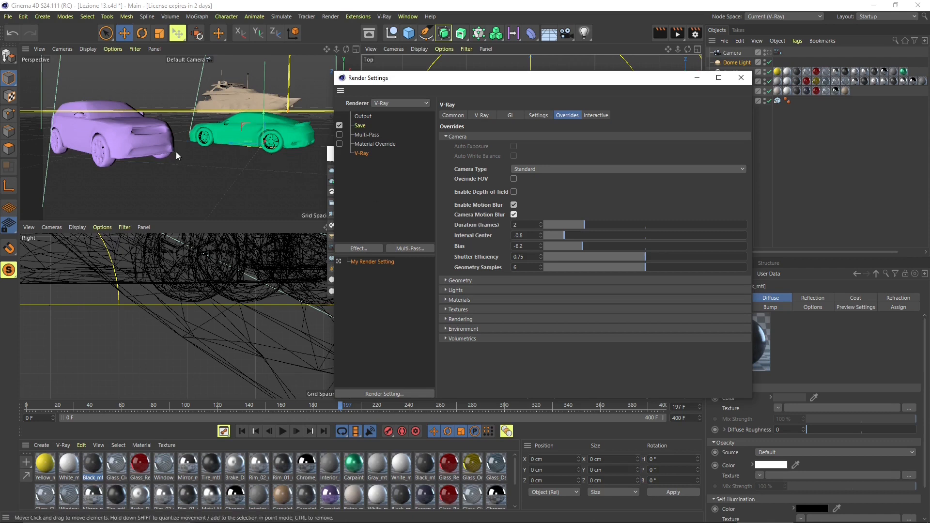
mouse_move(506, 223)
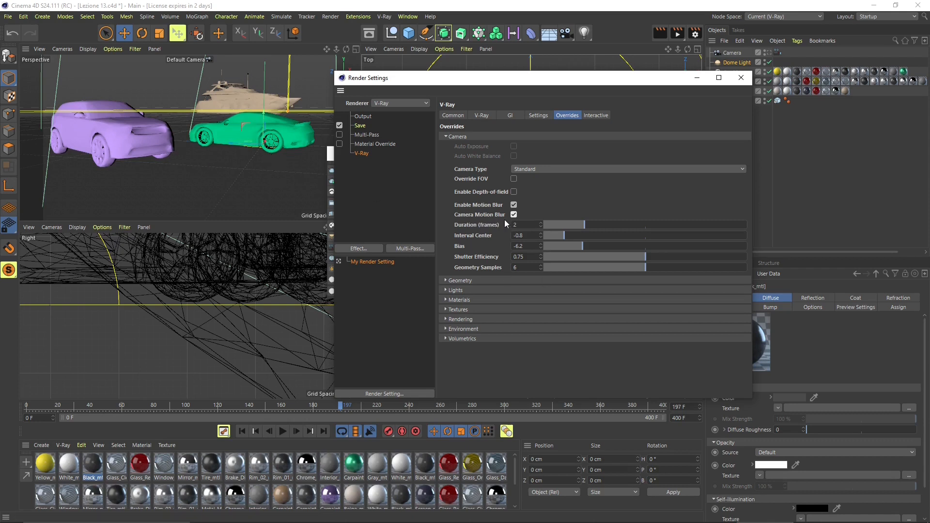
left_click(514, 214)
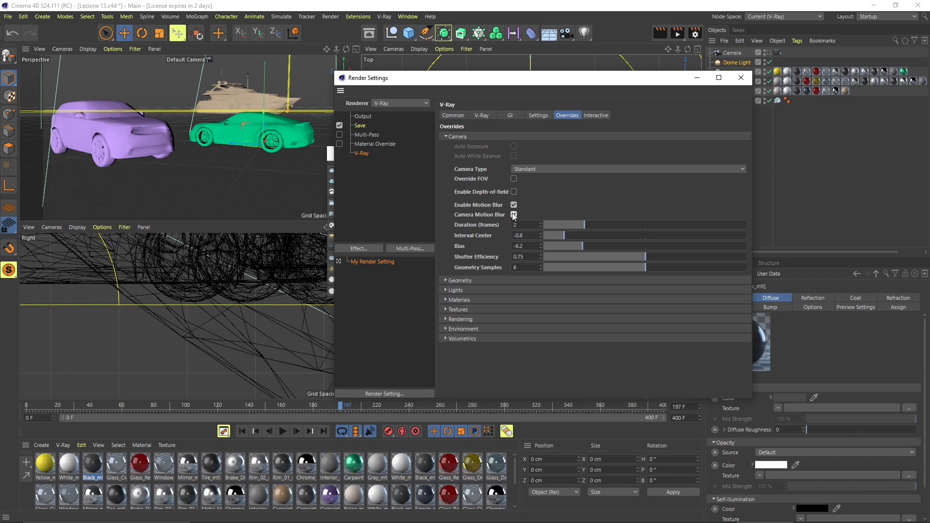
left_click(514, 214)
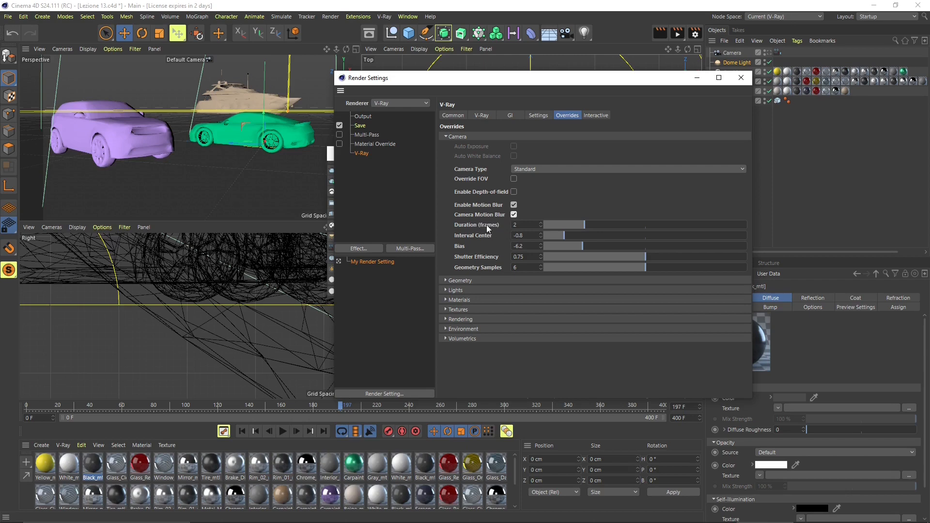
mouse_move(501, 226)
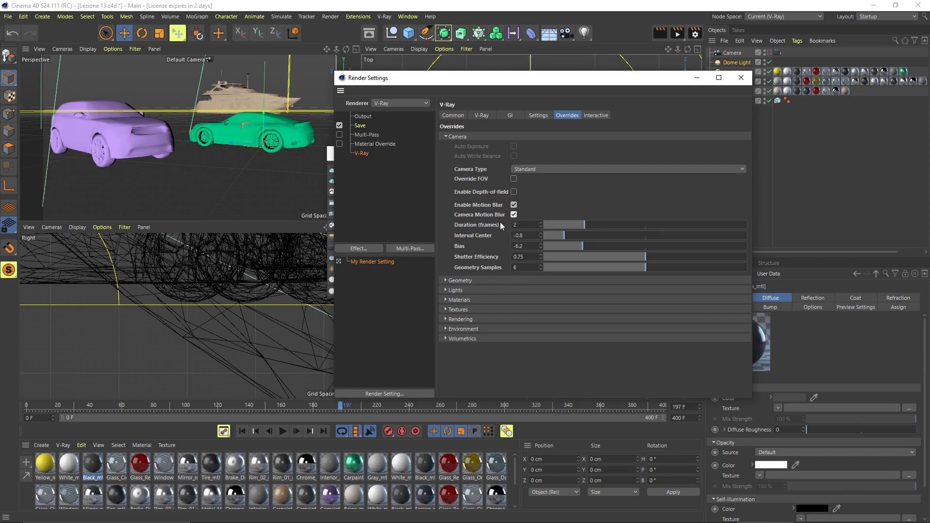
mouse_move(509, 291)
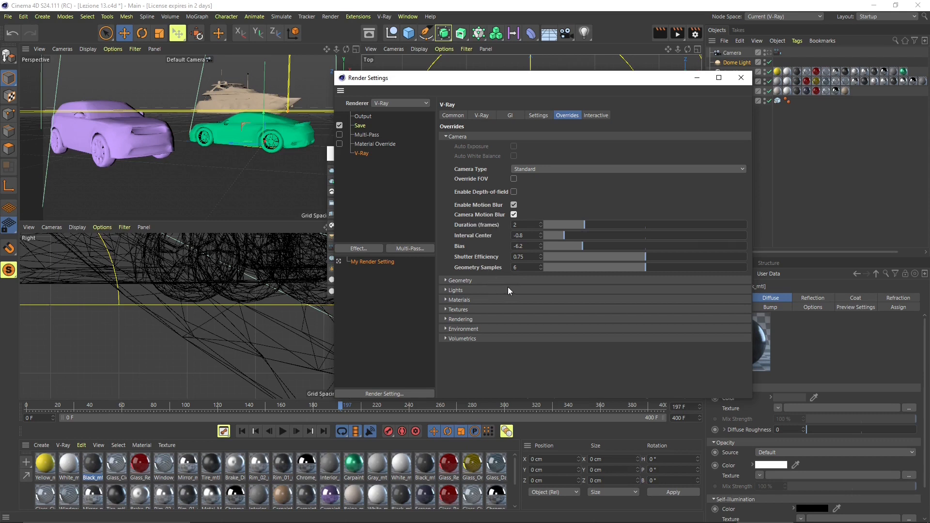
mouse_move(480, 235)
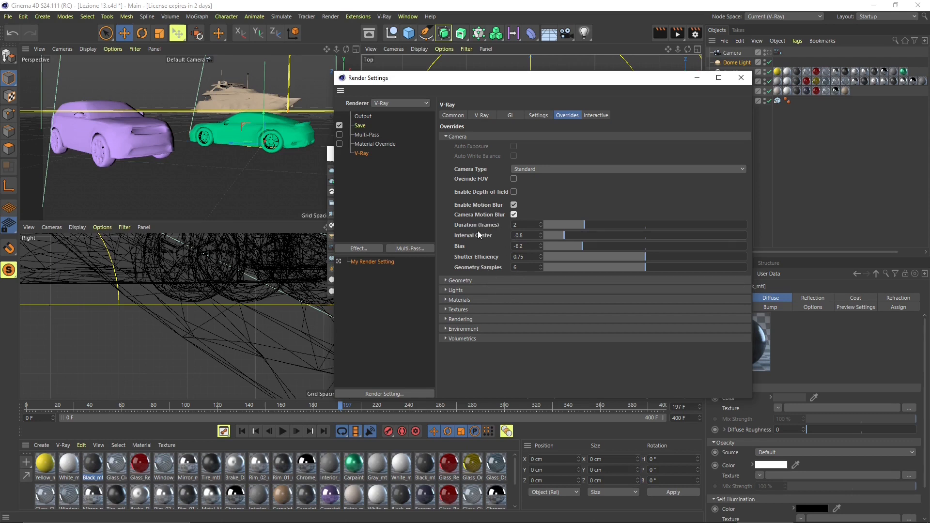
mouse_move(567, 238)
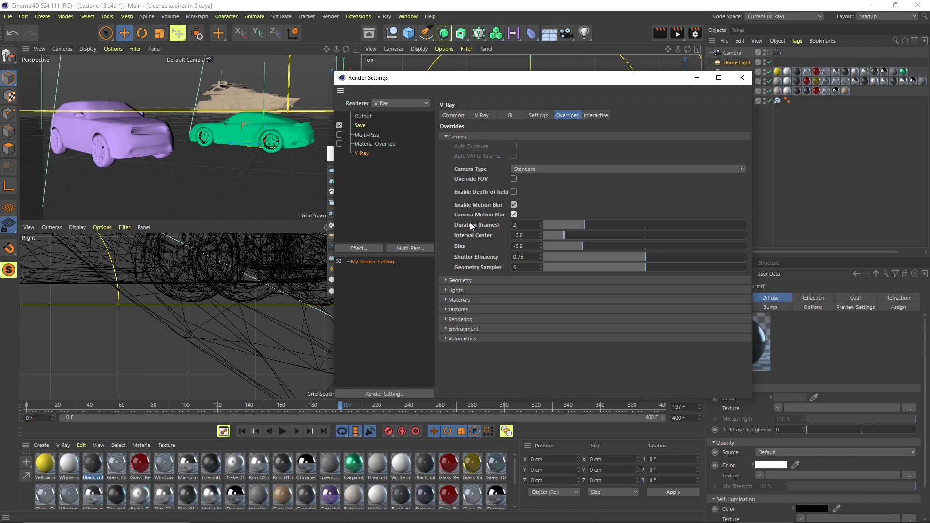
mouse_move(486, 235)
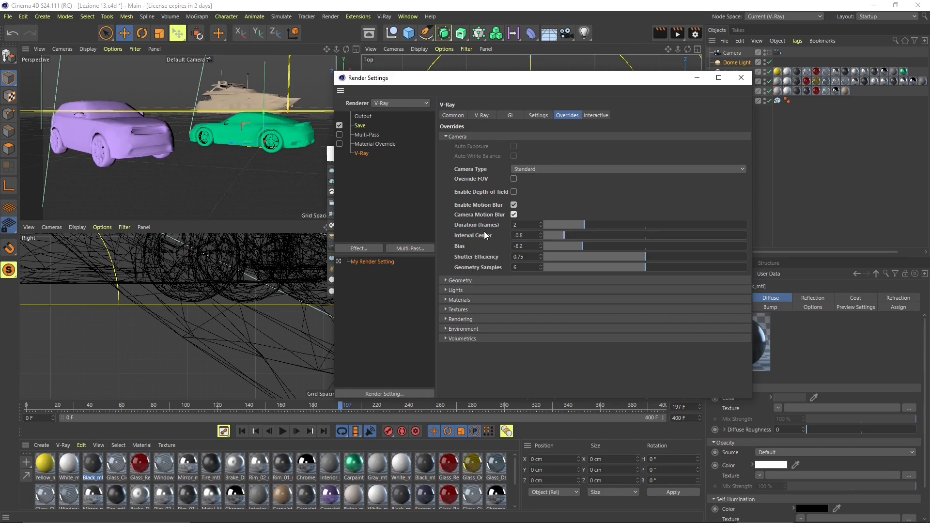
mouse_move(553, 247)
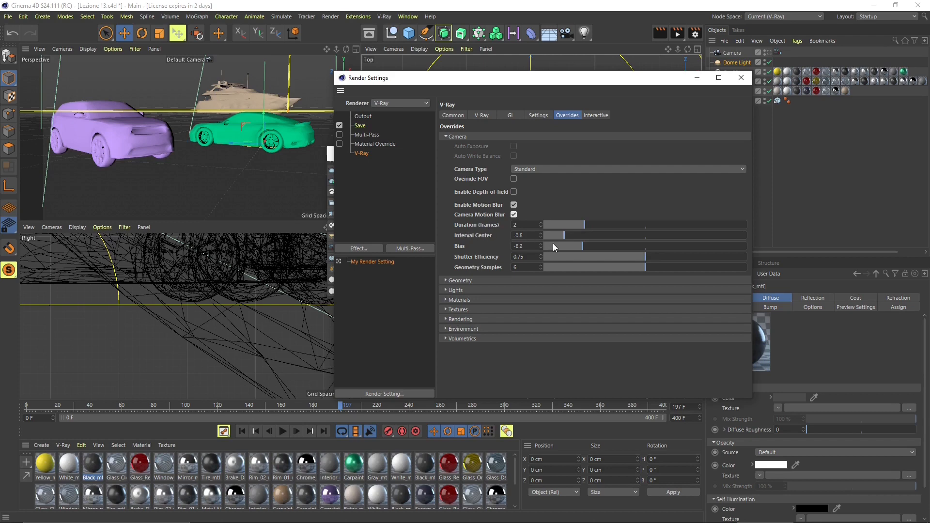
mouse_move(484, 245)
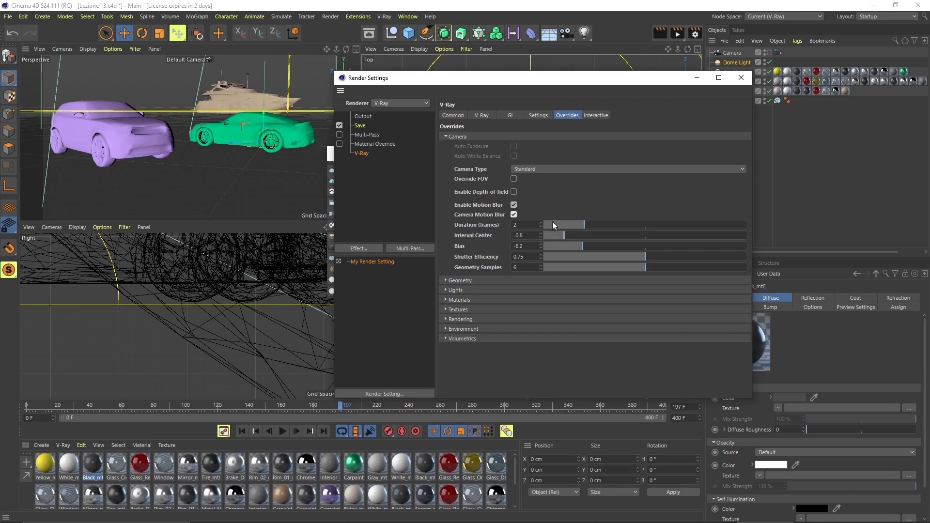
Adjust camera motion blur to duration 1 frame, interval center -0.7 and bias -5.9
left_click_drag(554, 225, 741, 225)
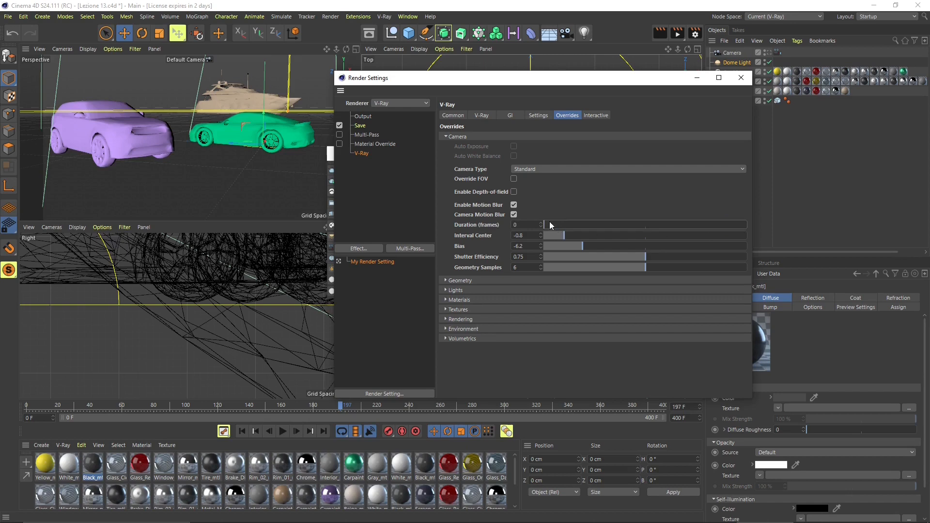
left_click(540, 223)
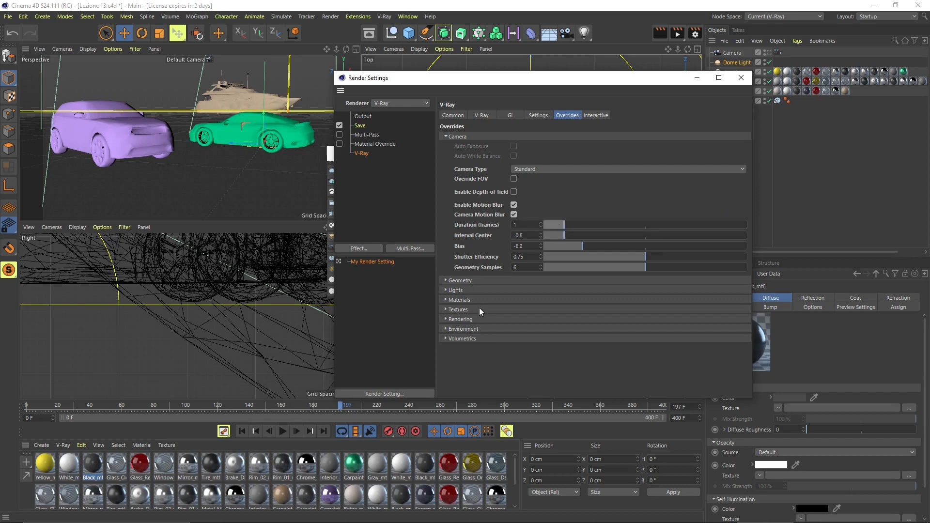
left_click_drag(581, 235, 587, 235)
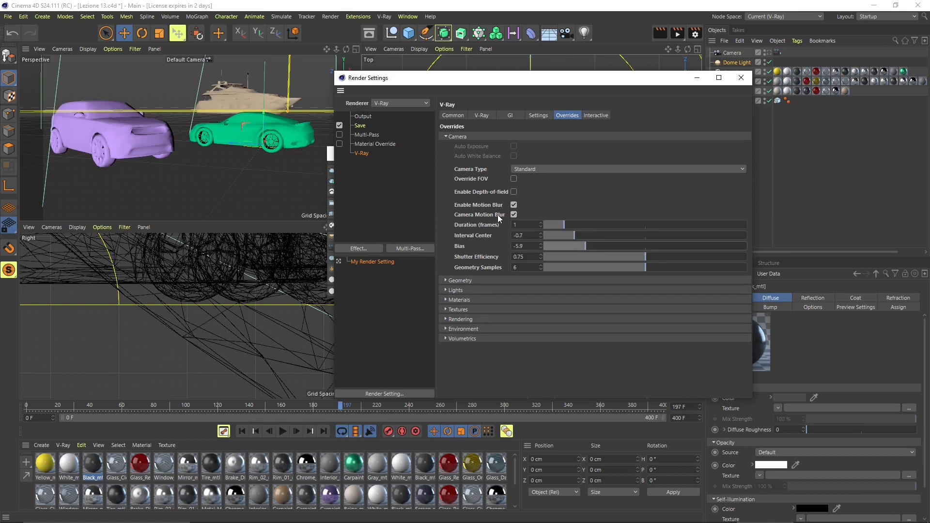
mouse_move(492, 100)
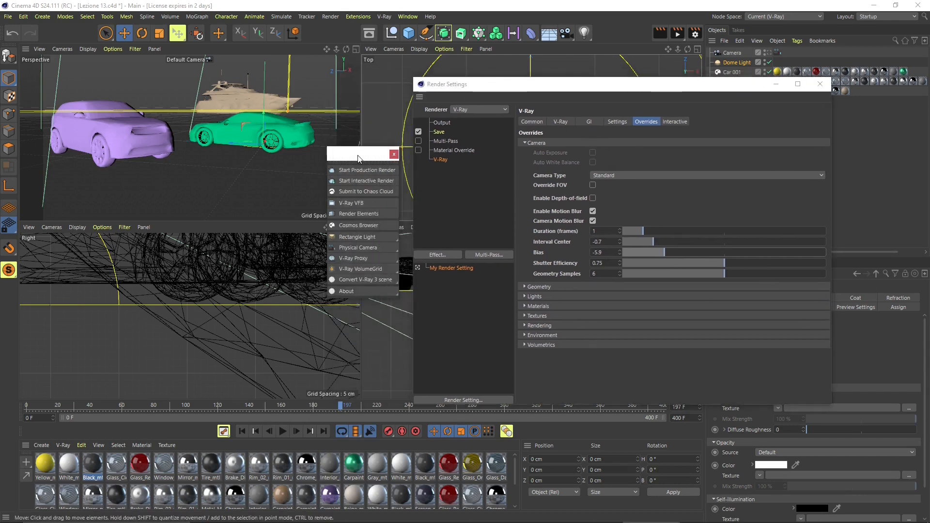
mouse_move(369, 171)
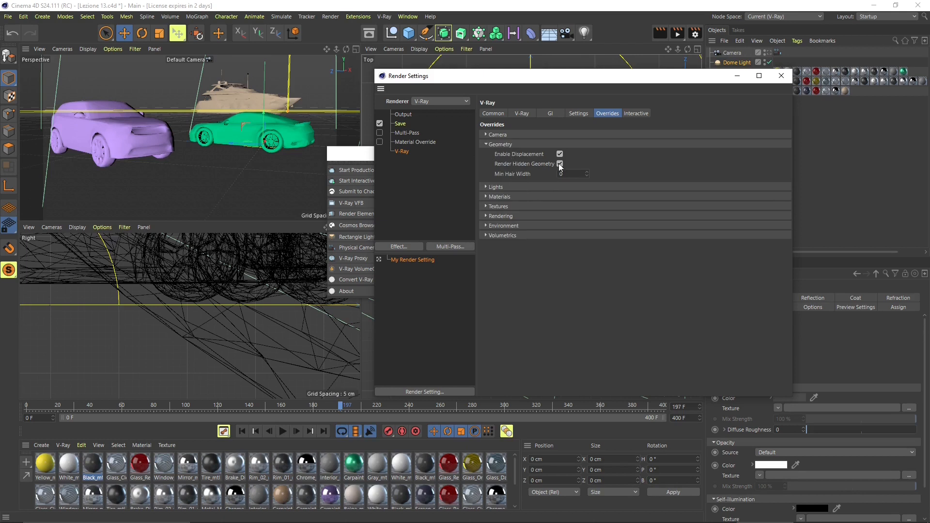
Collapse Geometry, review the Lights and Materials overrides, and collapse them again
left_click(486, 144)
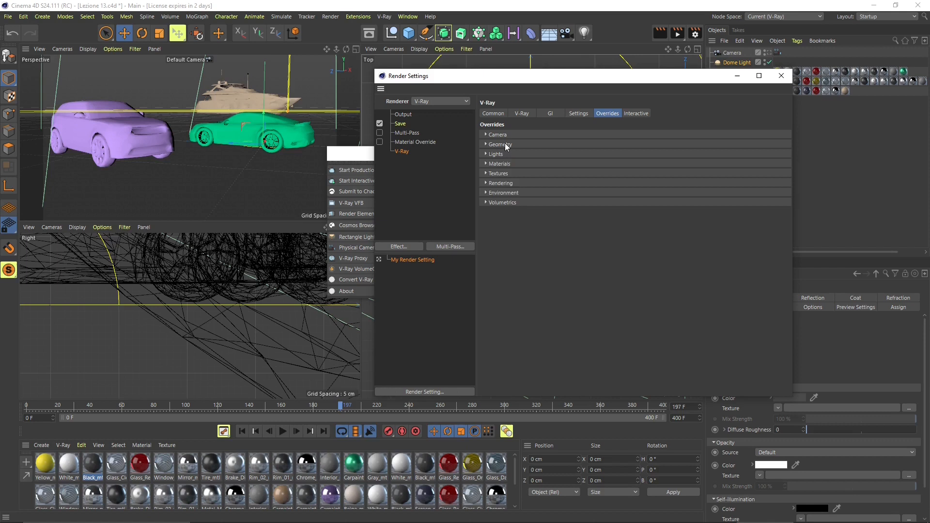
left_click(495, 154)
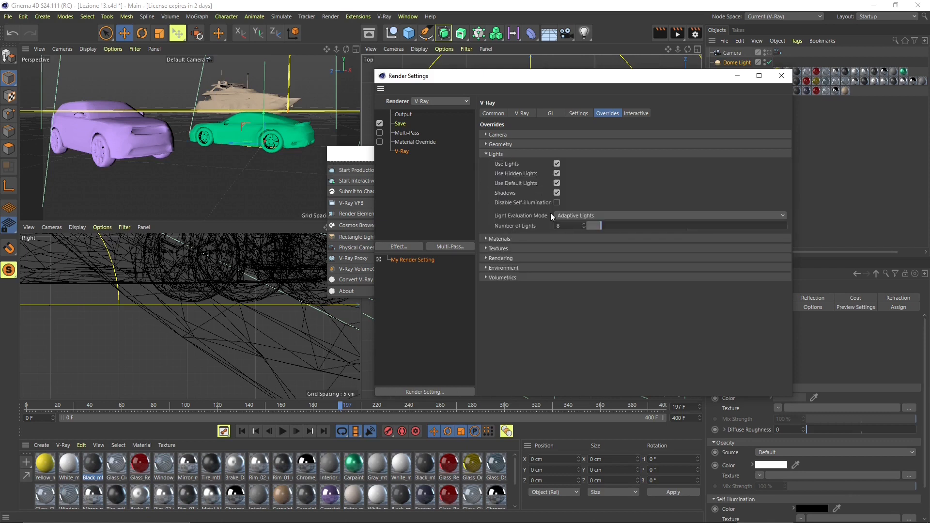
mouse_move(553, 215)
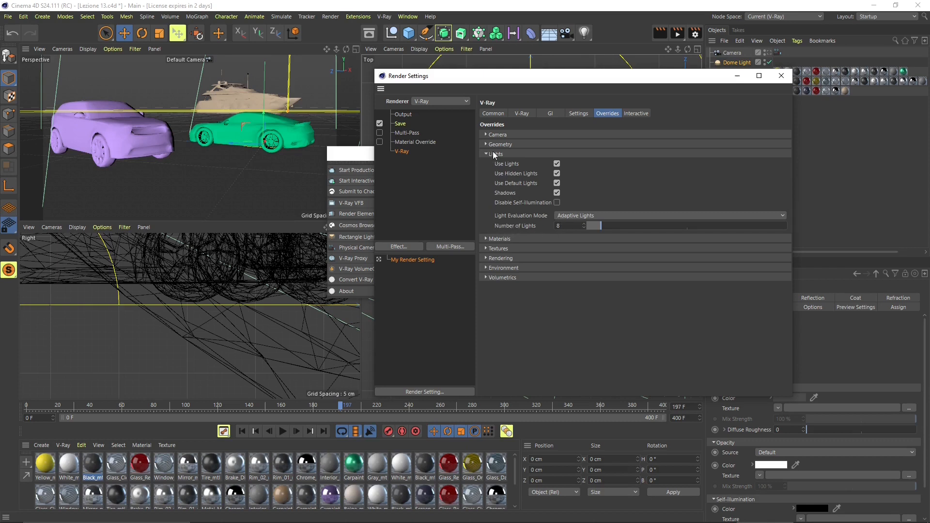
left_click(496, 163)
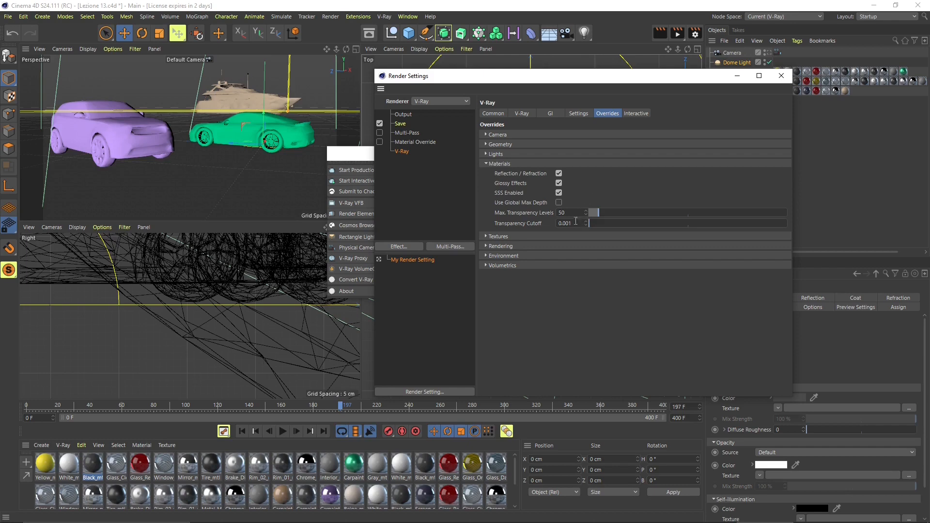
left_click(485, 163)
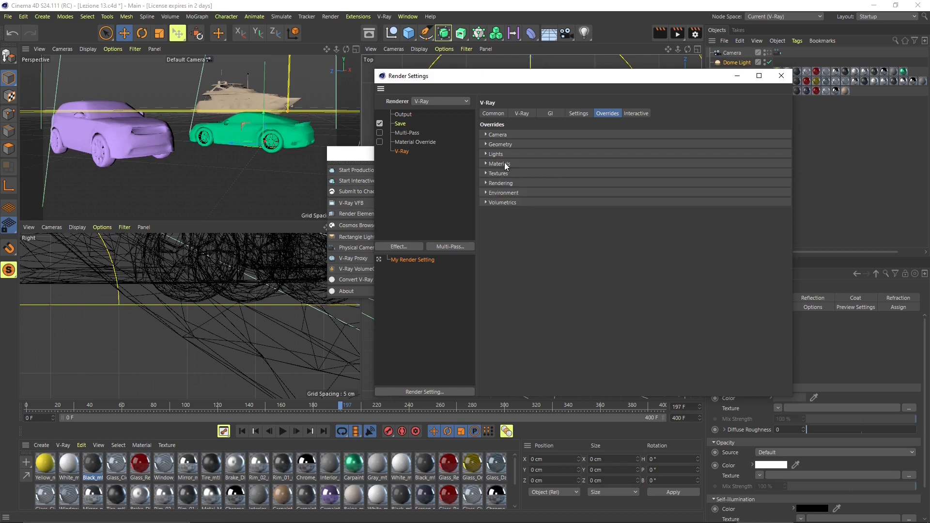
Review the Textures and Rendering overrides, then expand the Environment section with its HDR settings
left_click(498, 173)
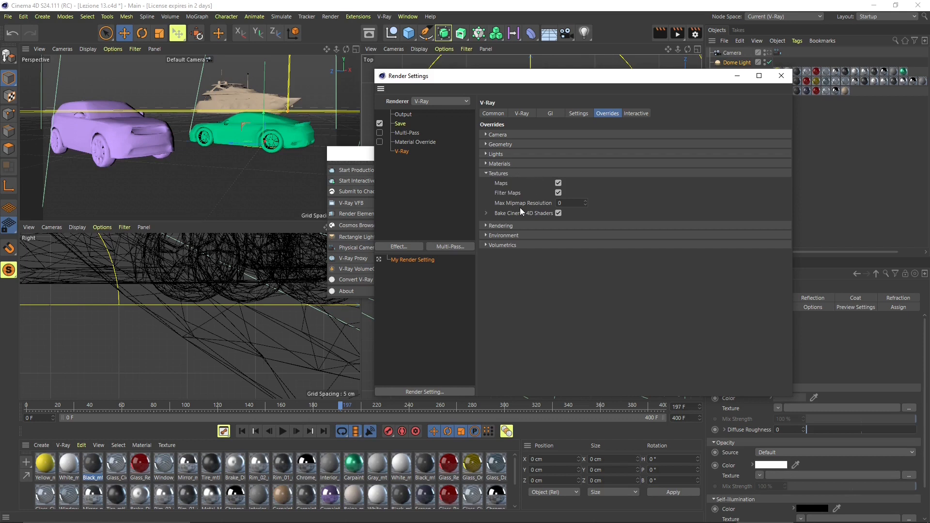
left_click(485, 183)
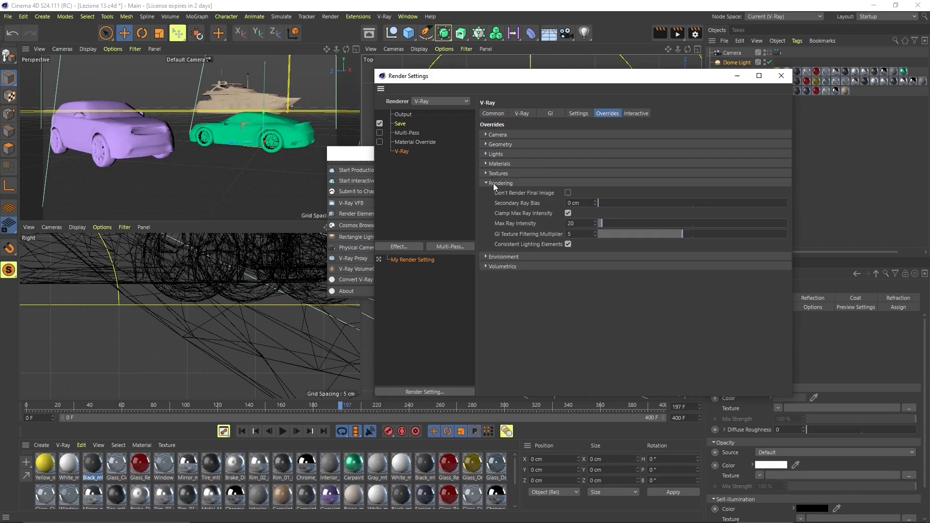
left_click(501, 184)
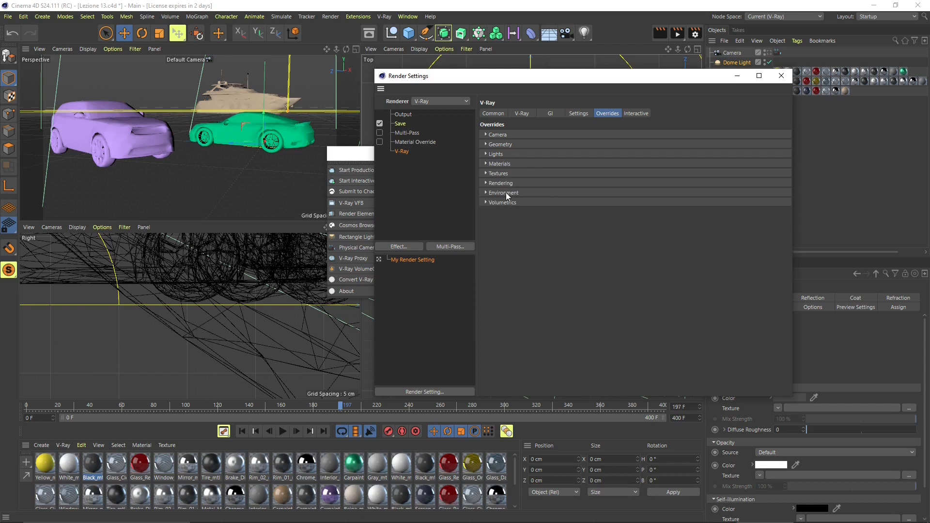
left_click(504, 193)
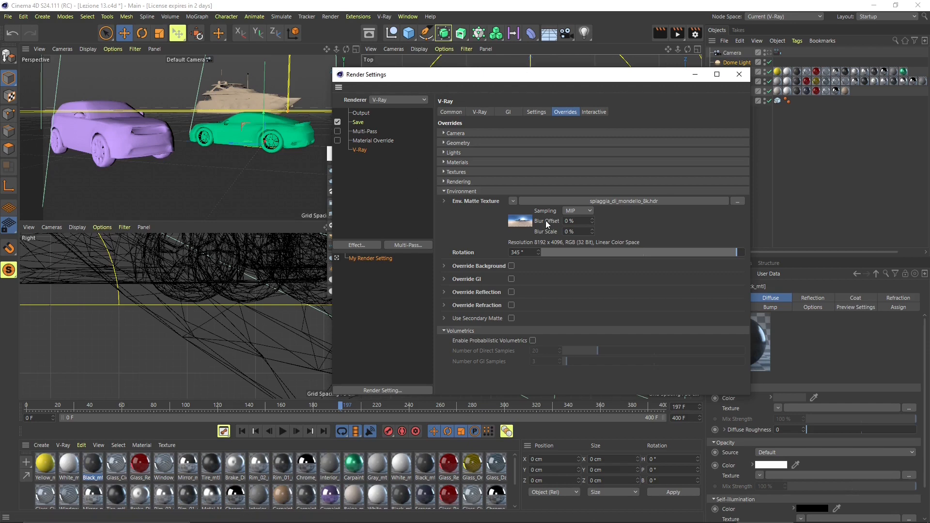
mouse_move(636, 65)
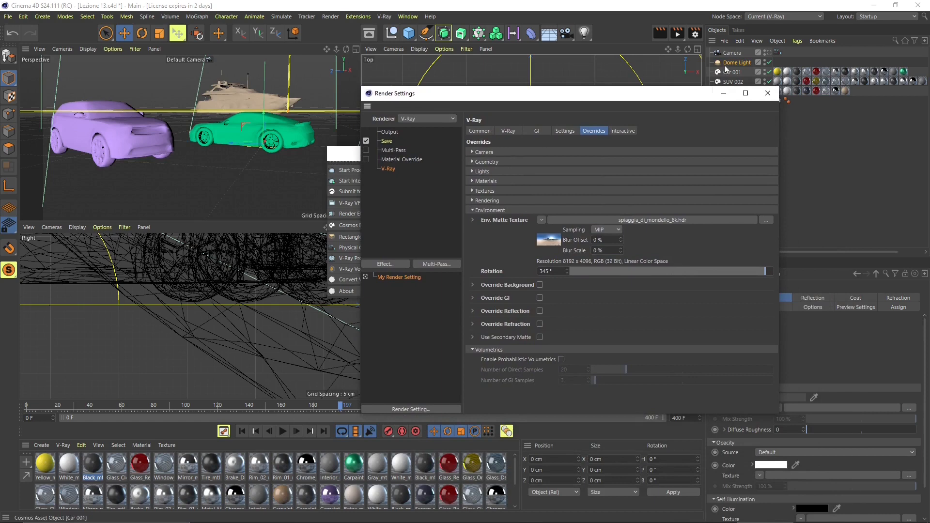
Select the Dome Light, collapse Environment and close the Render Settings window
left_click(739, 62)
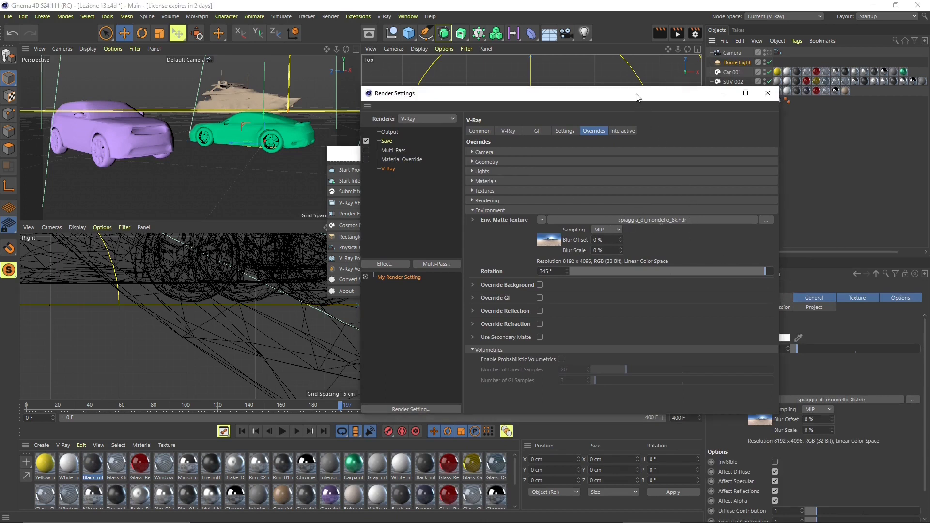
left_click_drag(635, 94, 629, 93)
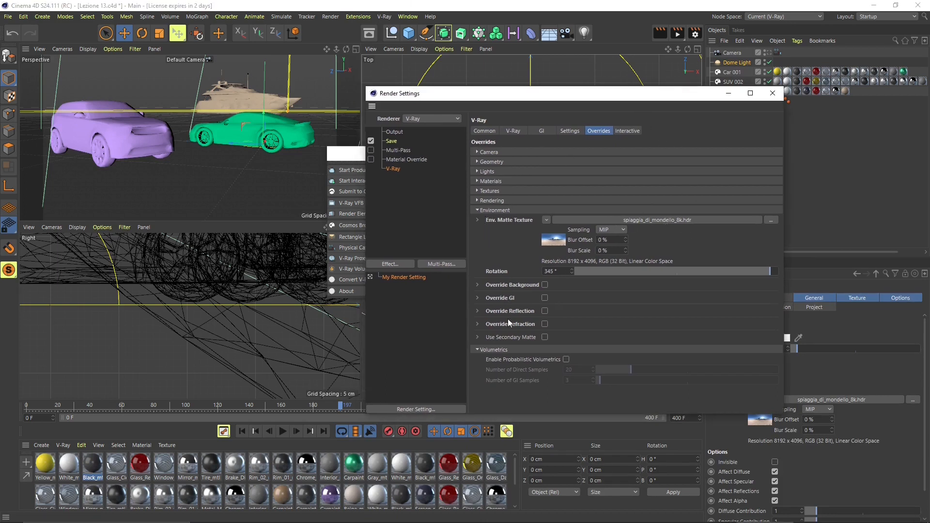
left_click(478, 210)
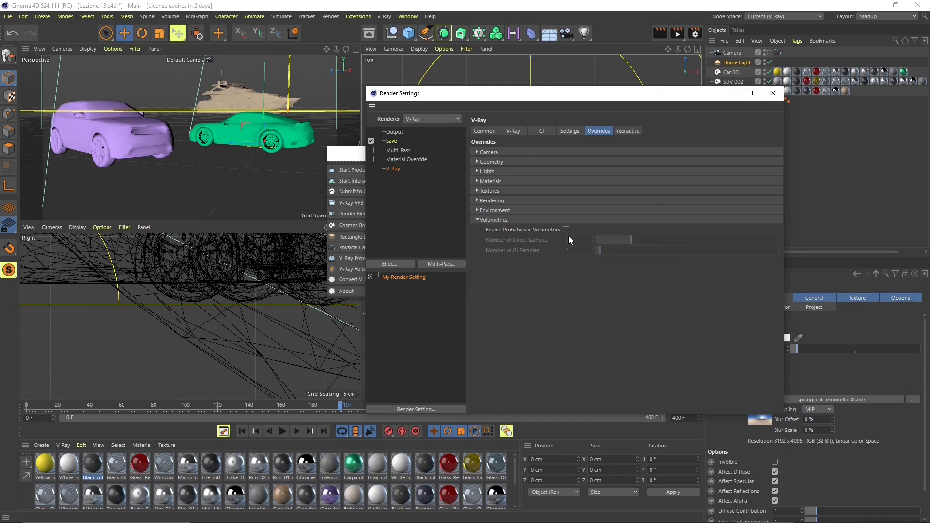
left_click(566, 229)
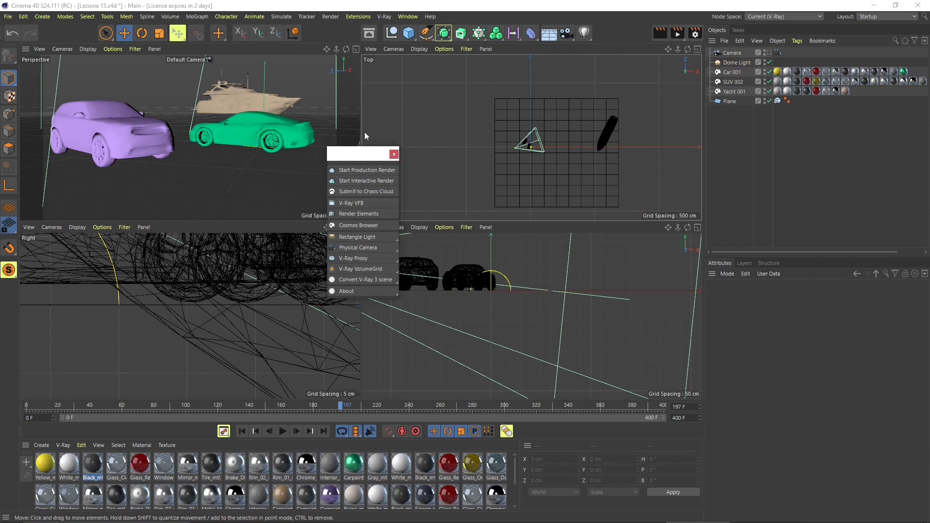
mouse_move(357, 164)
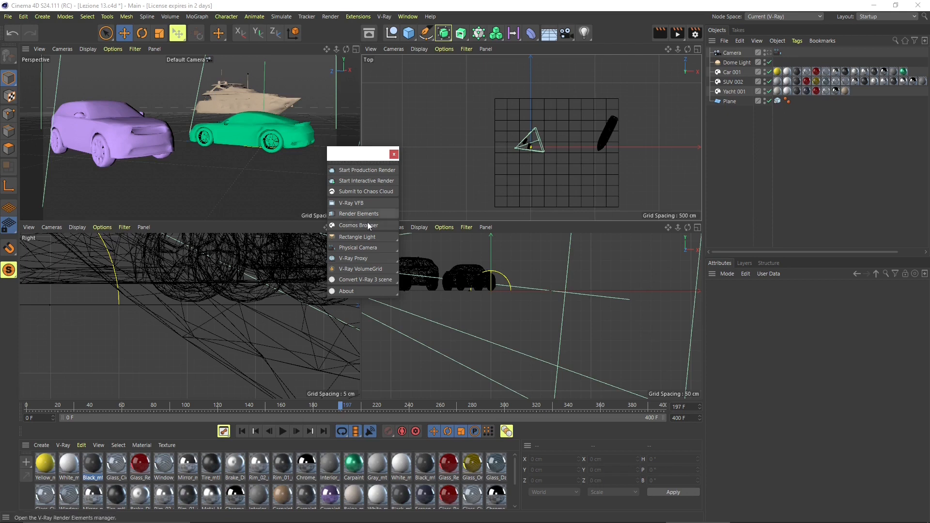
mouse_move(361, 225)
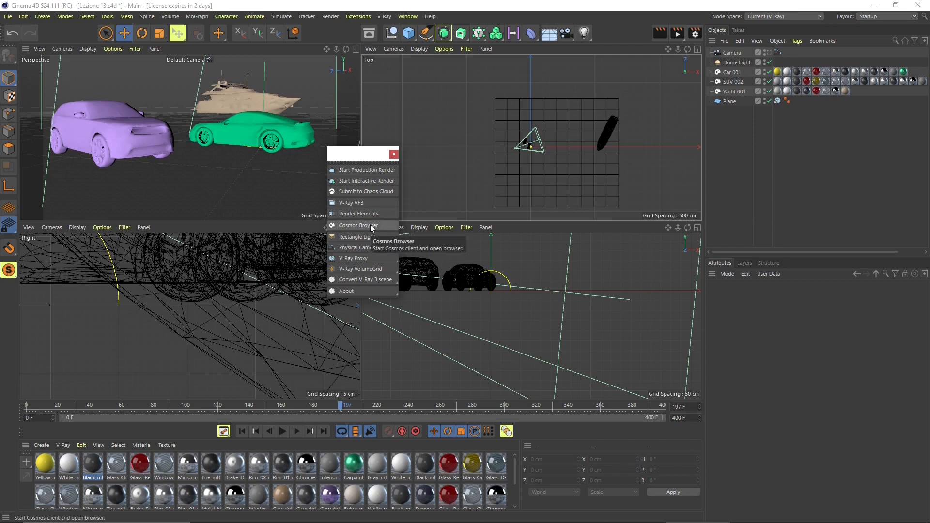
mouse_move(356, 237)
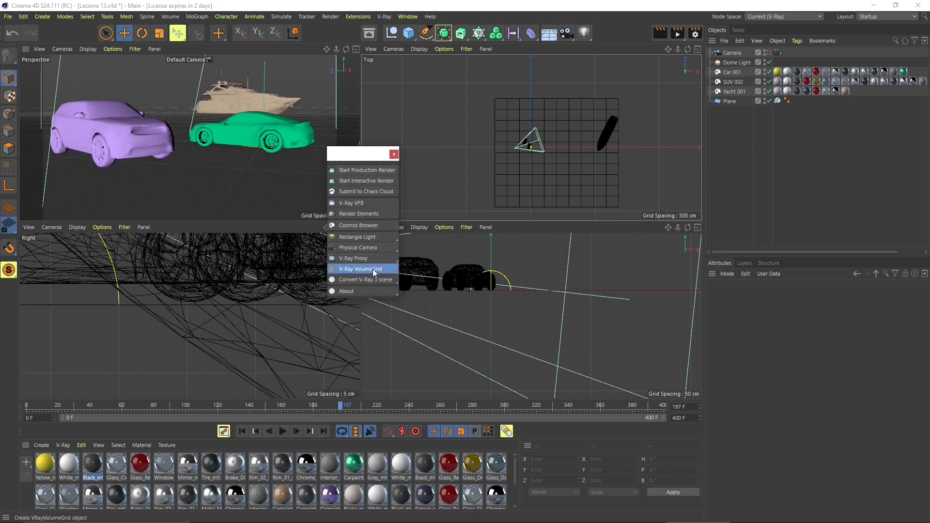
Add V-Ray Environment Fog and VolumeGrid objects and check their attributes in the Object Manager
left_click(359, 269)
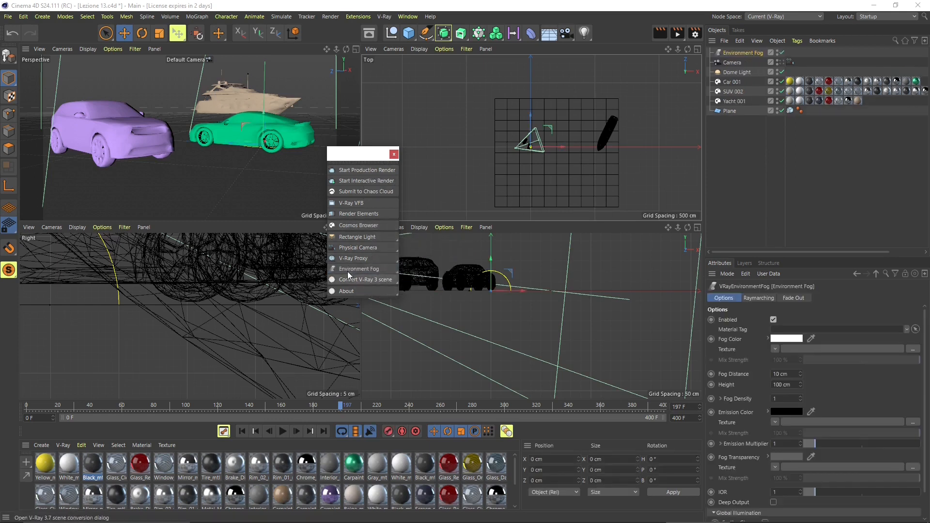
mouse_move(359, 268)
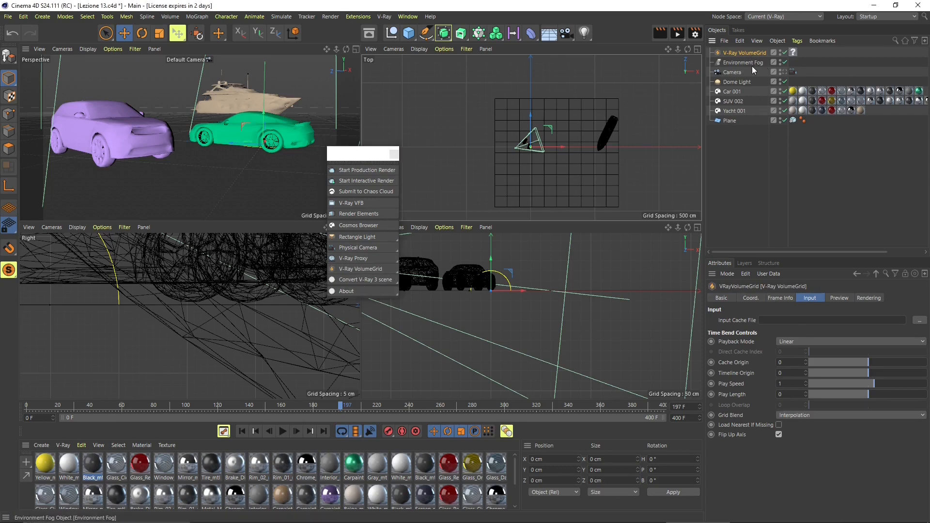
left_click(742, 62)
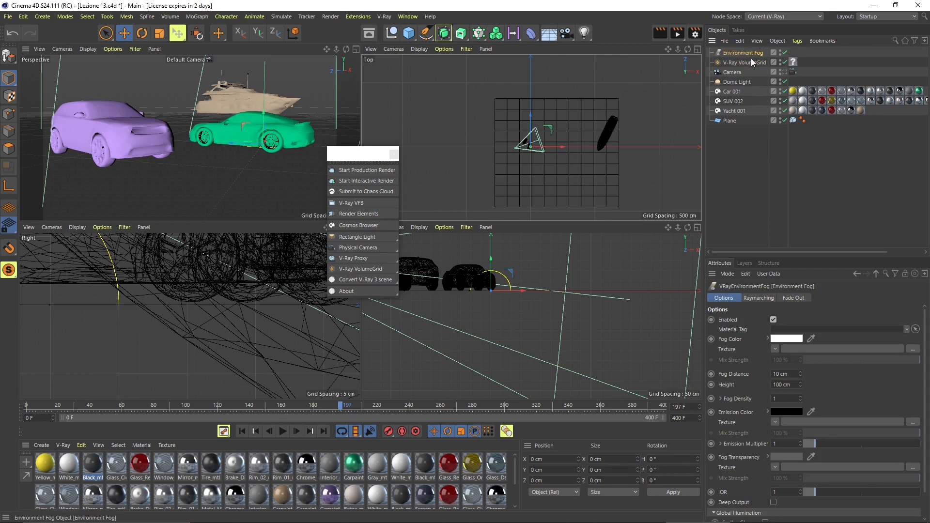
left_click(746, 62)
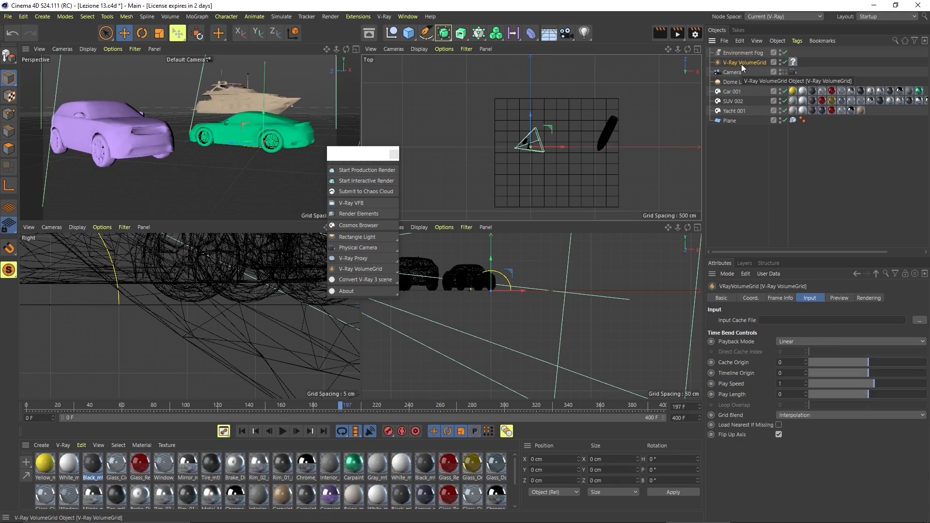
left_click(745, 53)
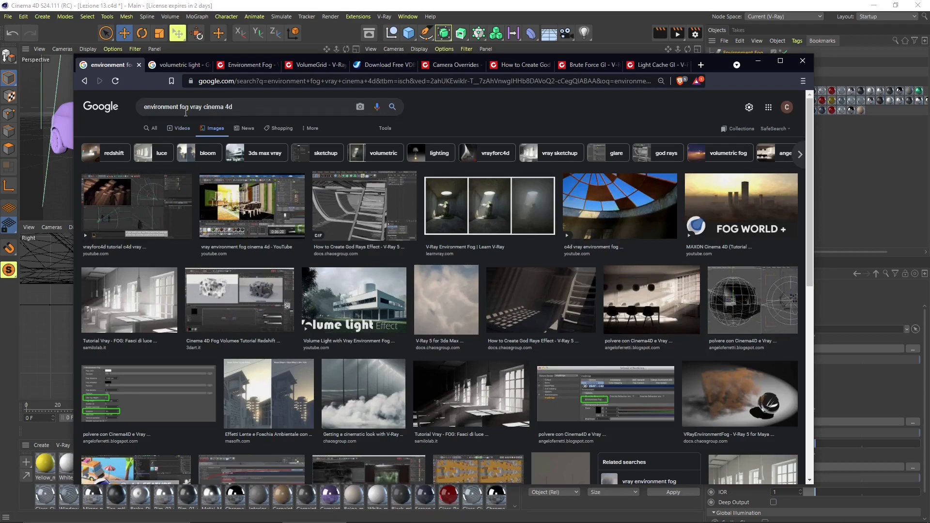
Browse the 'volumetric light' image results in the other search tab
left_click(178, 65)
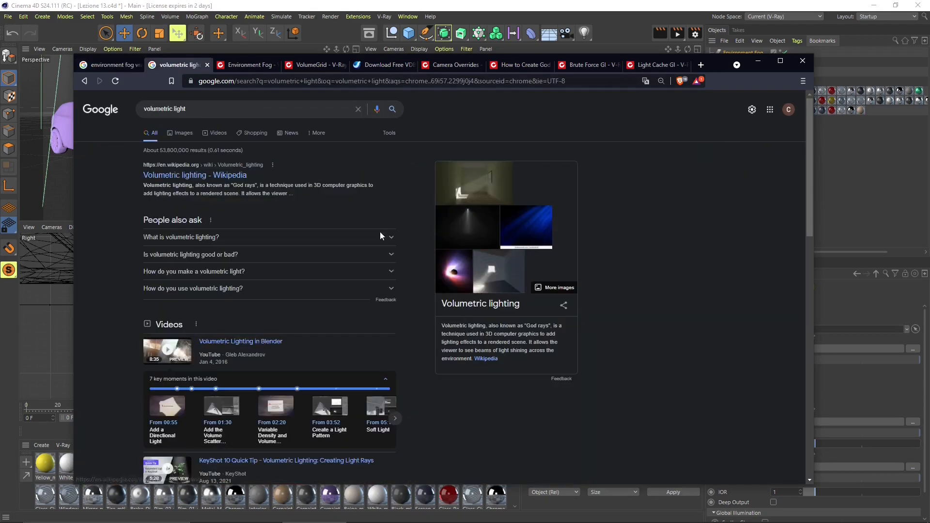
left_click(184, 133)
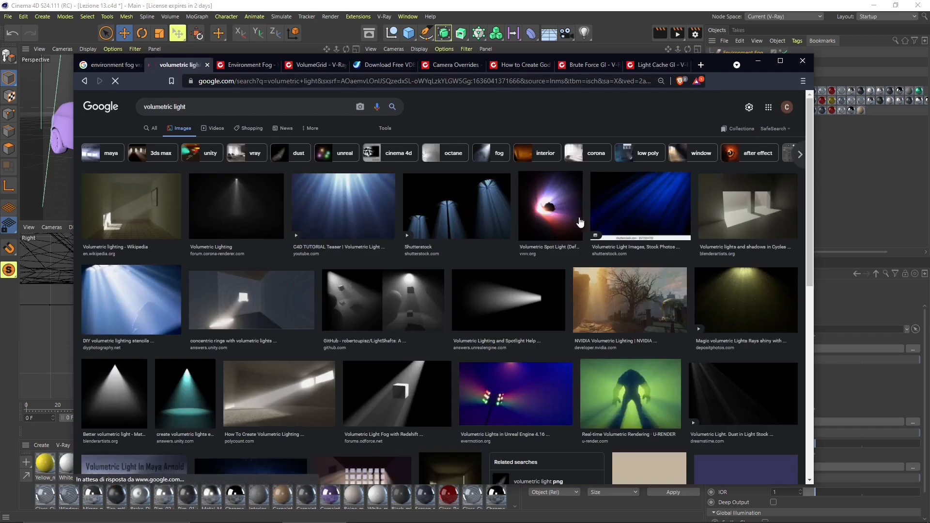
mouse_move(532, 305)
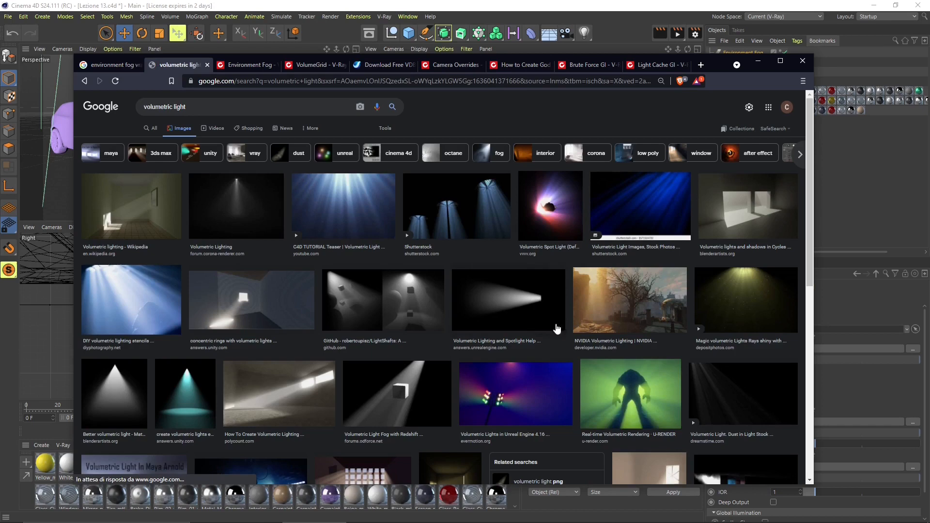
scroll("down", 3)
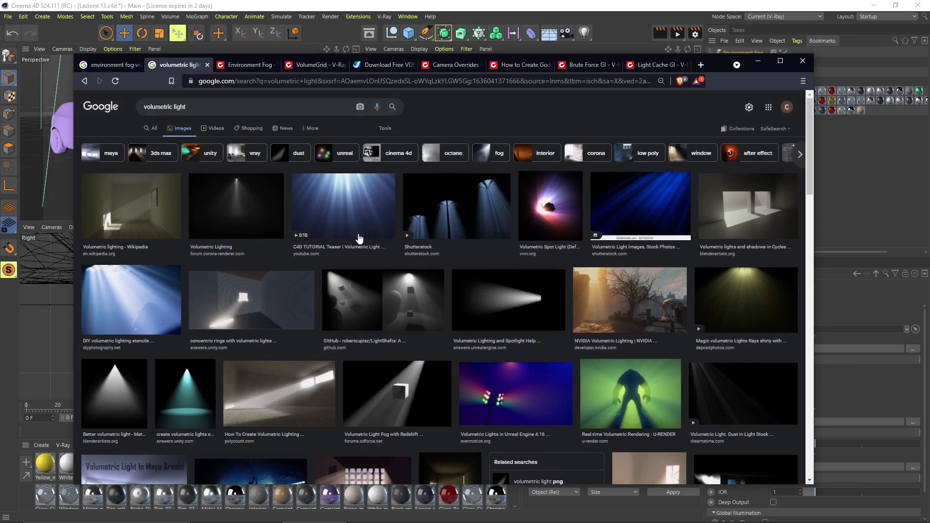
mouse_move(237, 190)
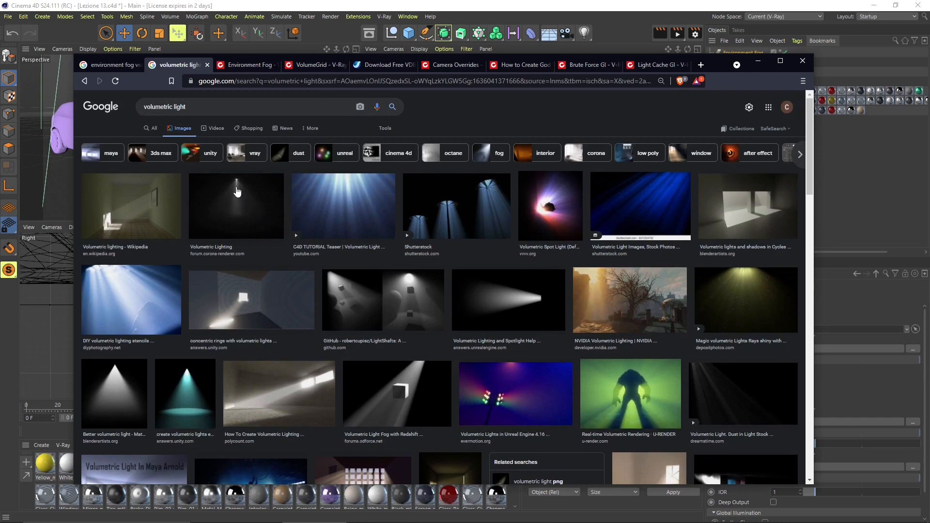
mouse_move(237, 216)
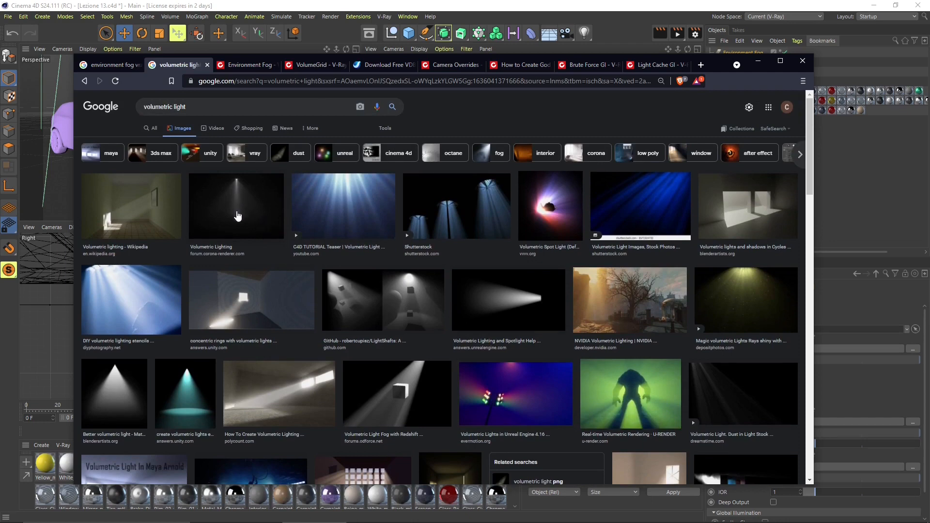
mouse_move(364, 310)
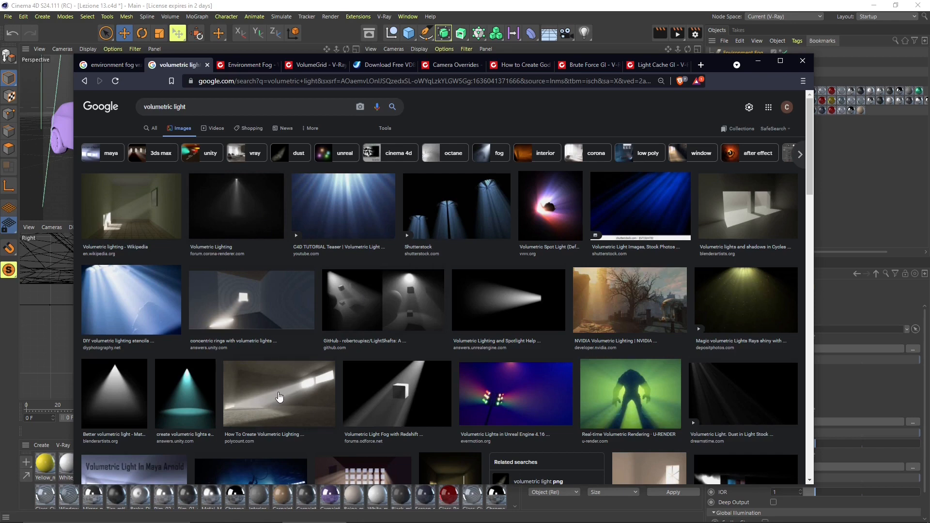
mouse_move(335, 364)
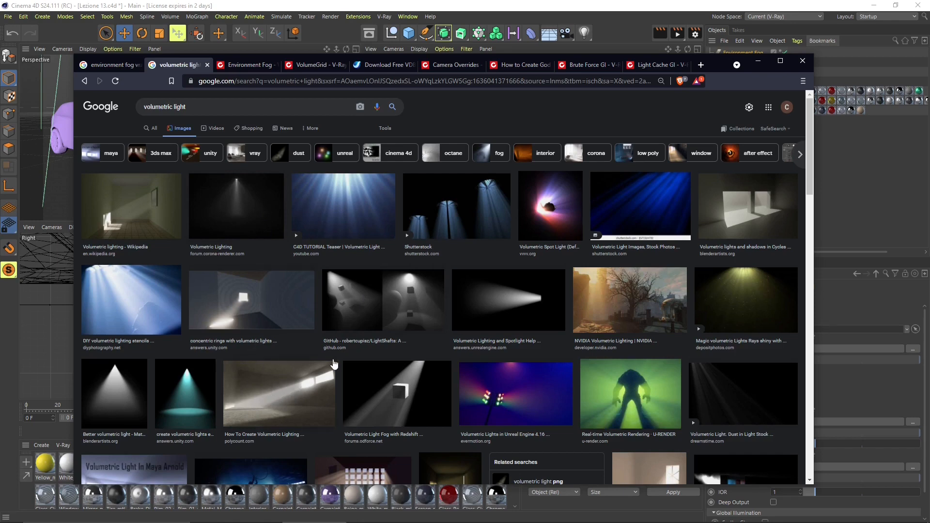
mouse_move(258, 337)
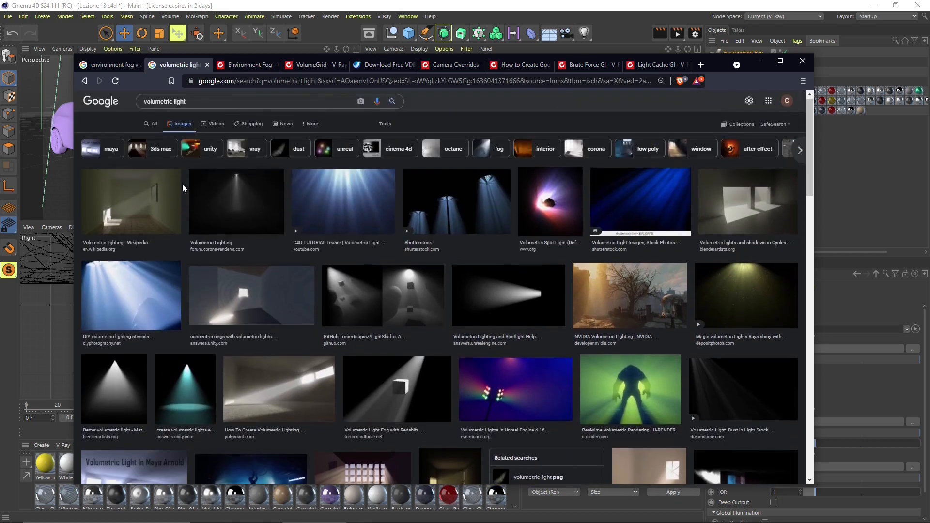
Scroll the environment fog image results and enlarge the foggy night street render
left_click(110, 65)
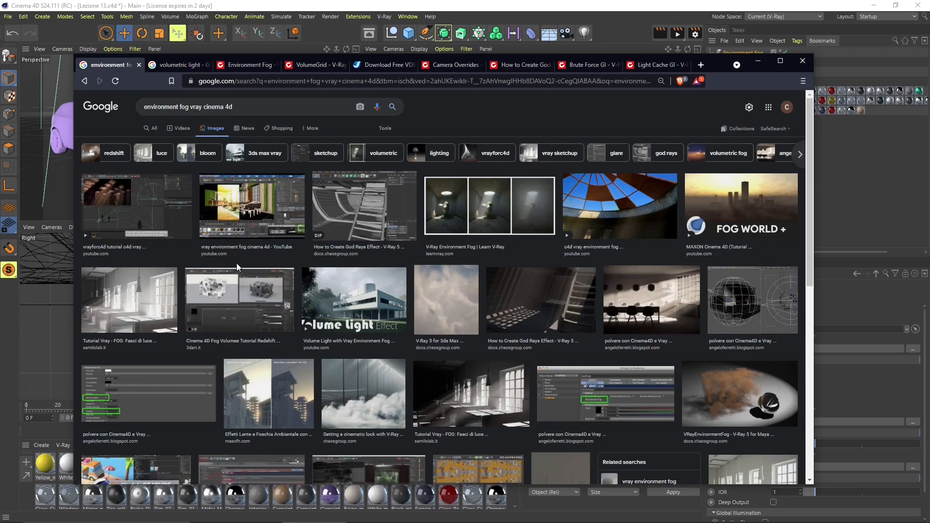
scroll("down", 3)
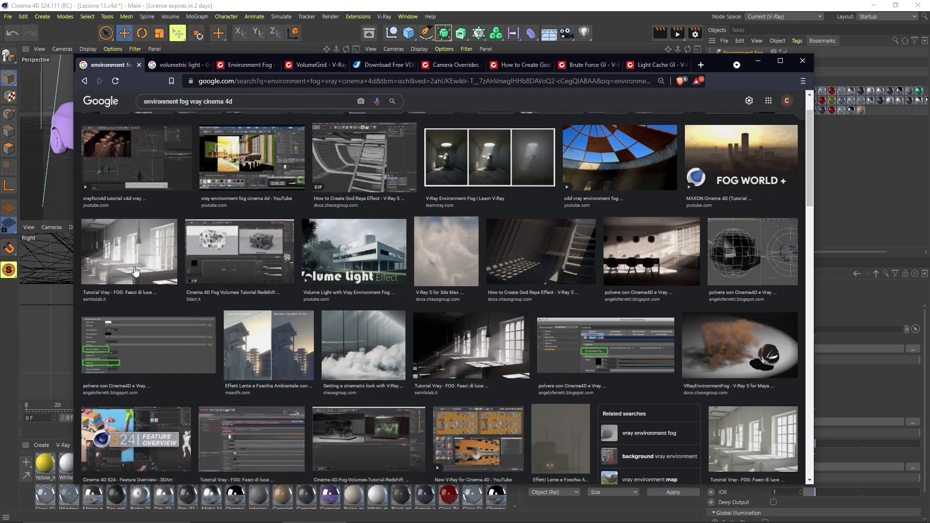
scroll("down", 3)
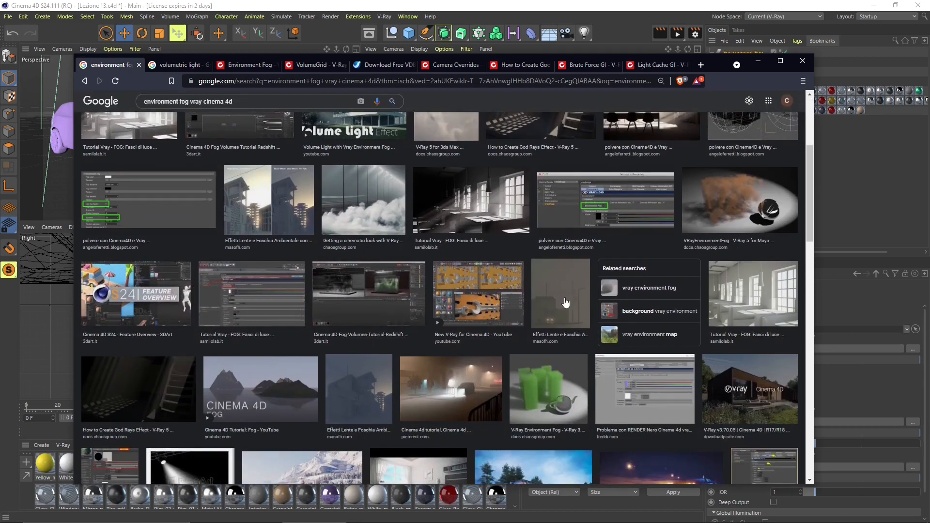
scroll("down", 3)
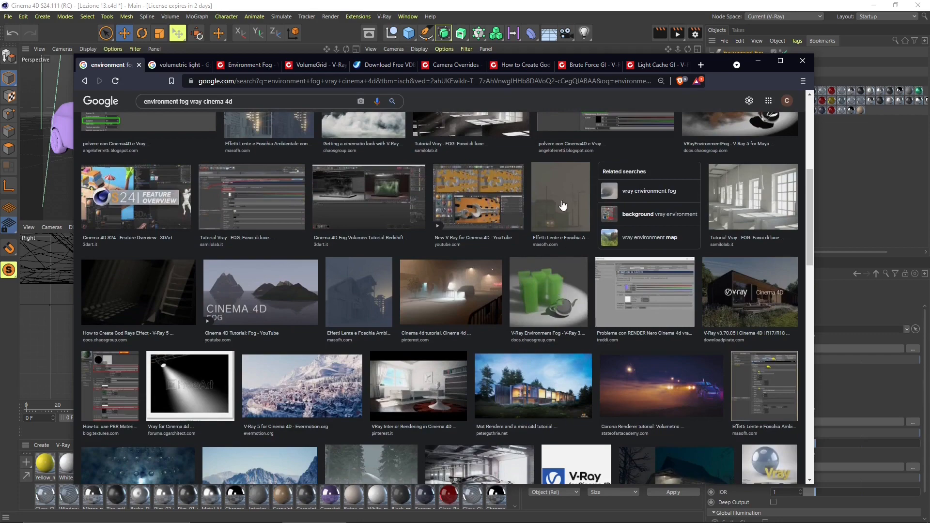
scroll("down", 3)
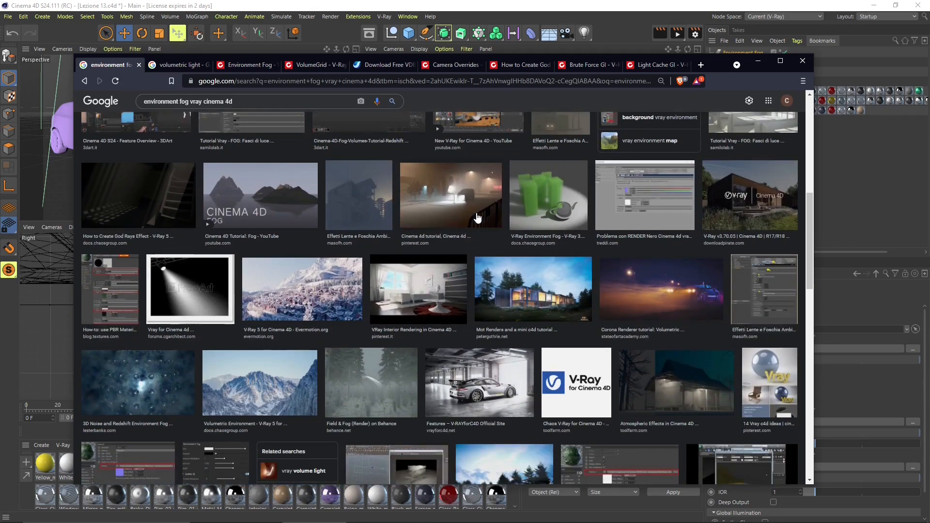
left_click(451, 195)
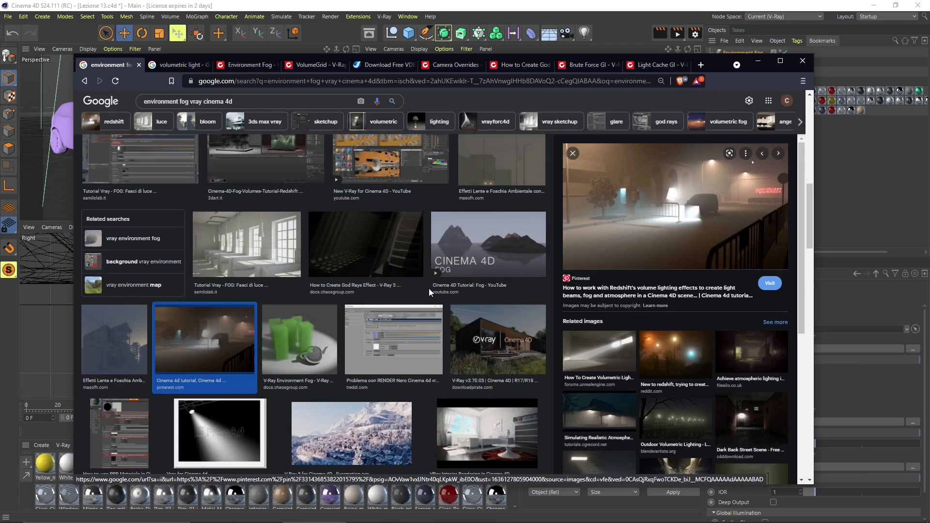
scroll("down", 3)
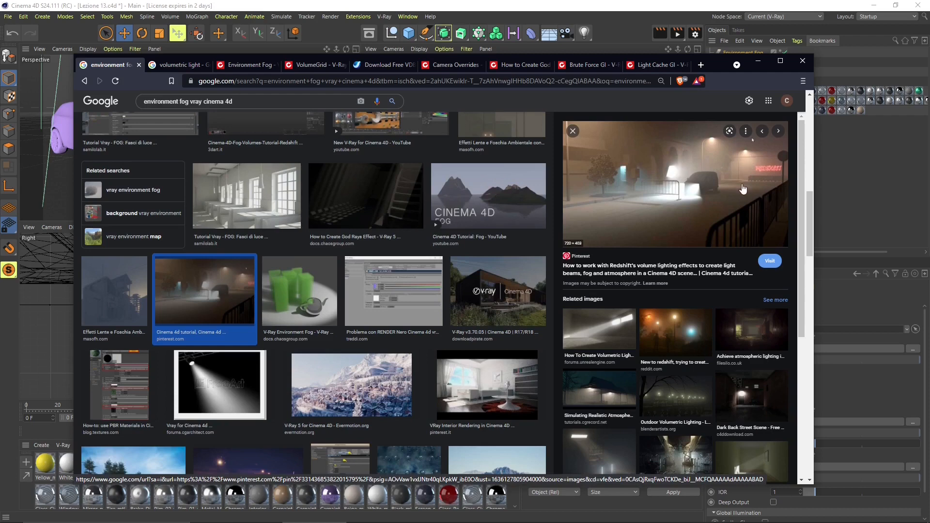
mouse_move(736, 185)
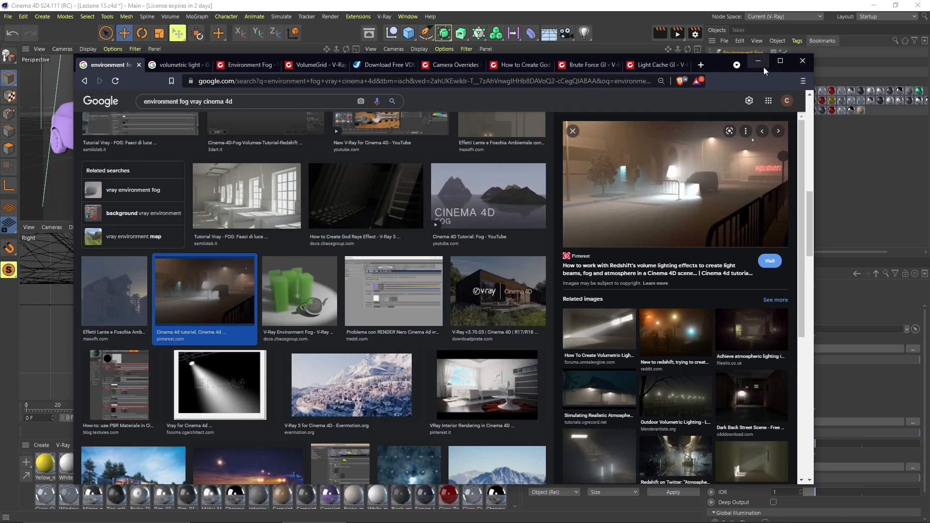
mouse_move(758, 60)
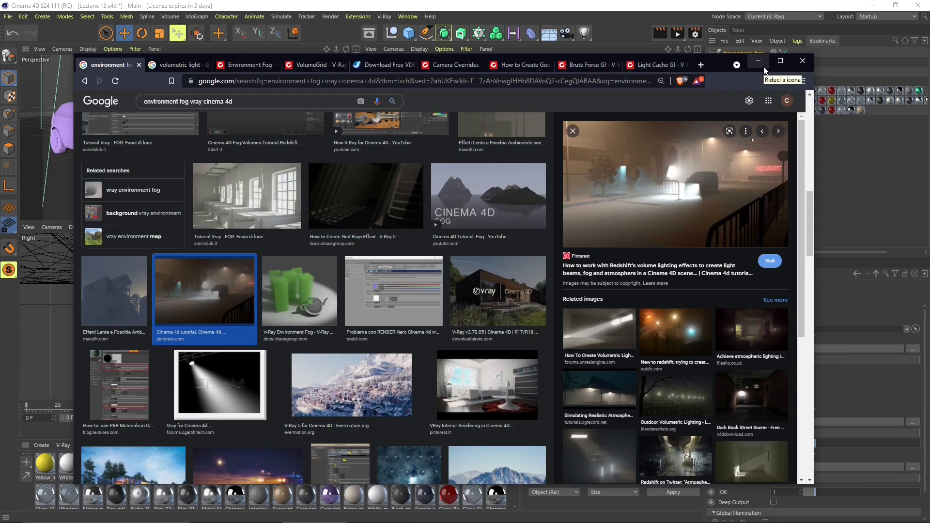
mouse_move(329, 268)
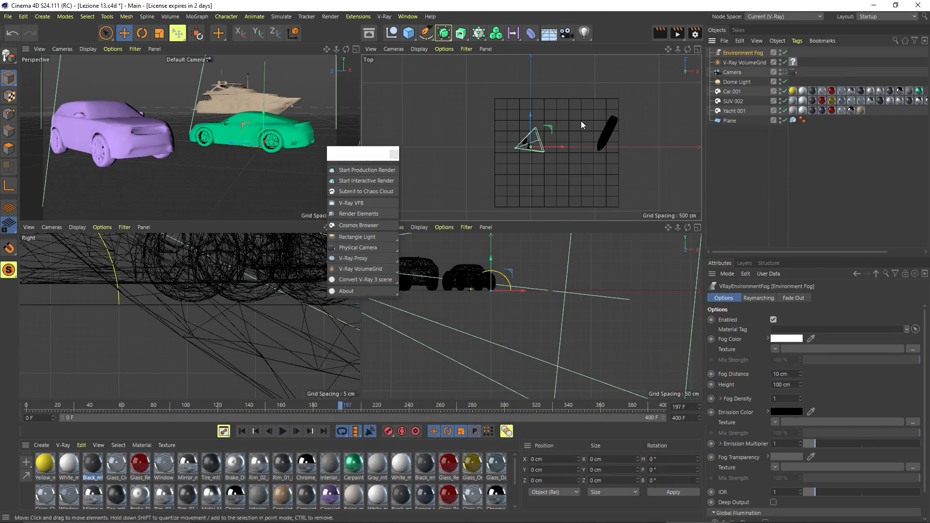
Start a V-Ray production render of the yacht scene from the V-Ray menu
left_click(351, 202)
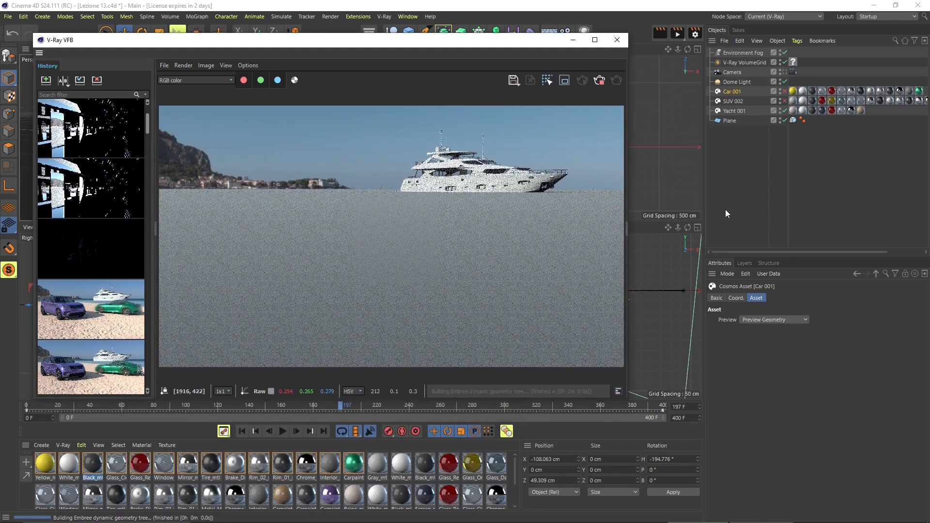
mouse_move(408, 207)
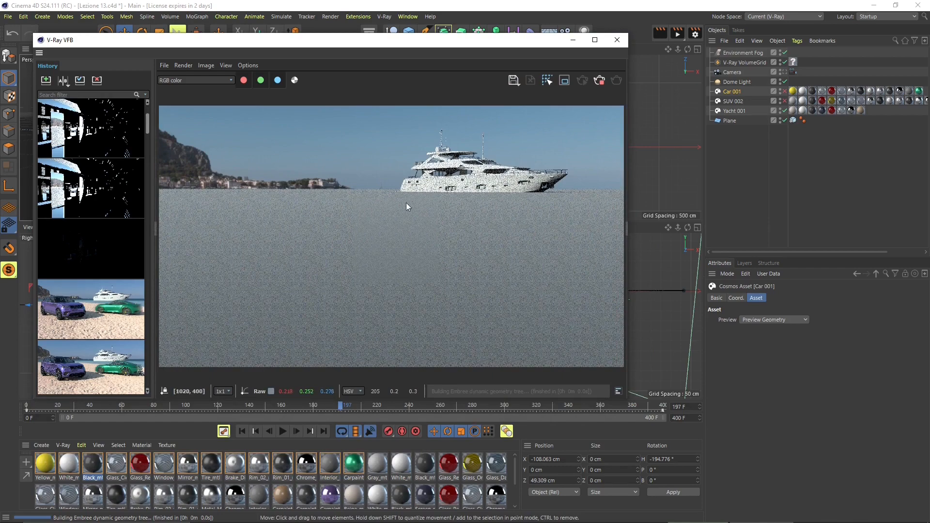
Select the Environment Fog object to show its attributes (distance 10 cm, height 100 cm)
left_click(745, 52)
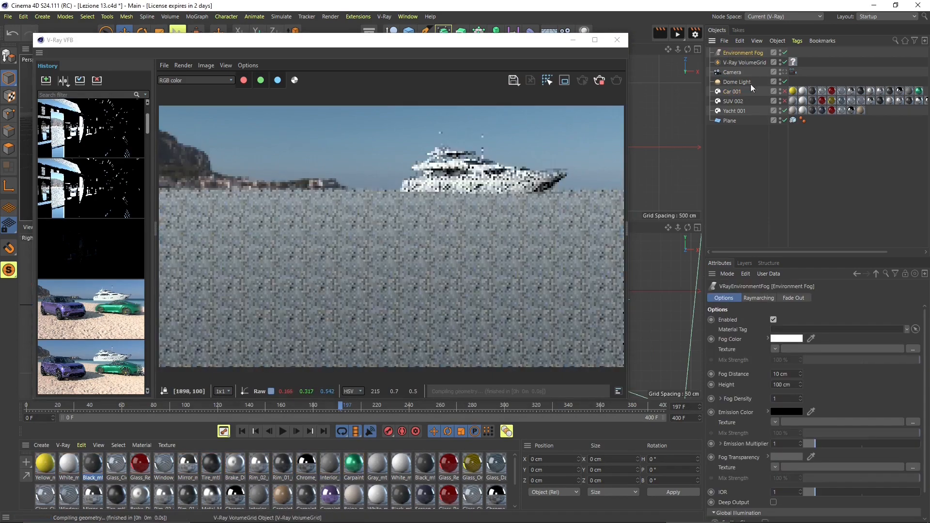